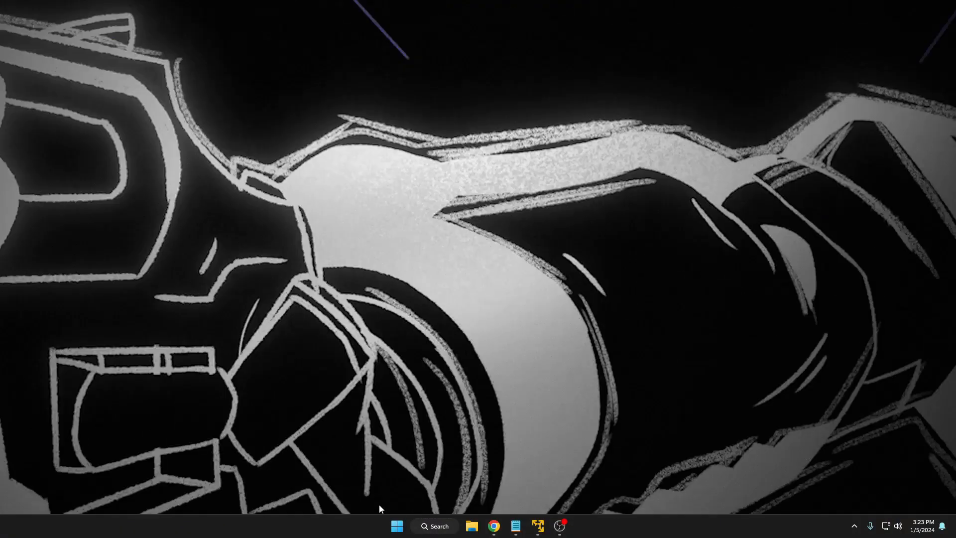
Step: Launch Task Manager from the Start button's system shortcuts to review running processes
right_click(397, 526)
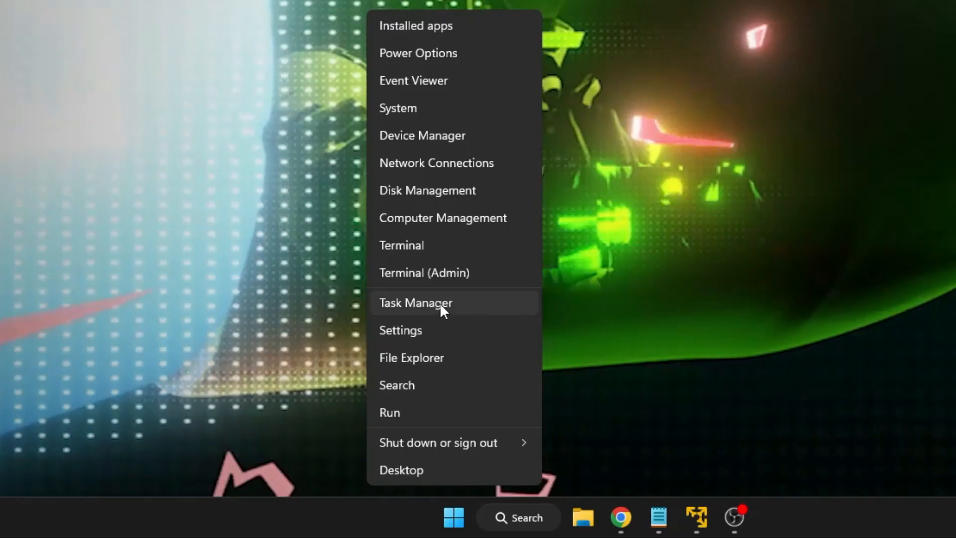
left_click(434, 302)
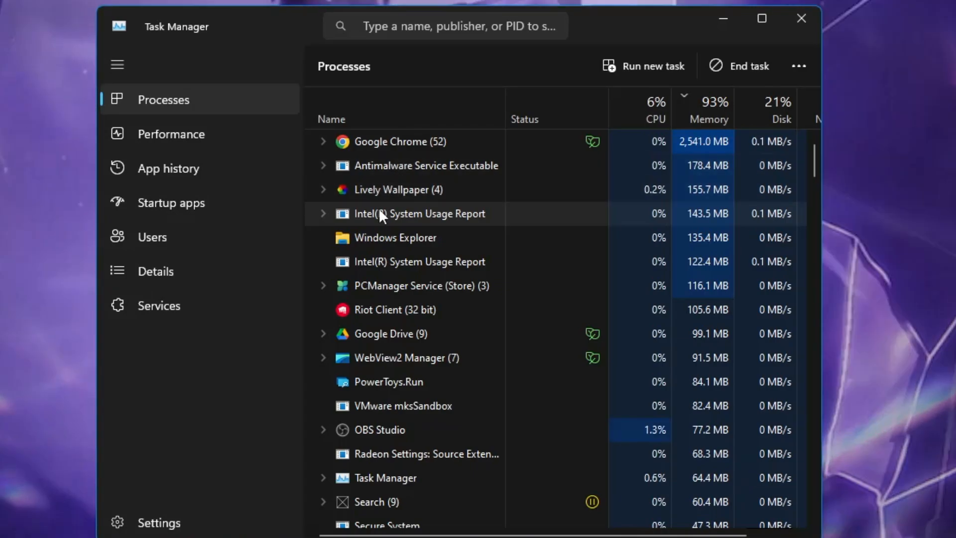
mouse_move(400, 360)
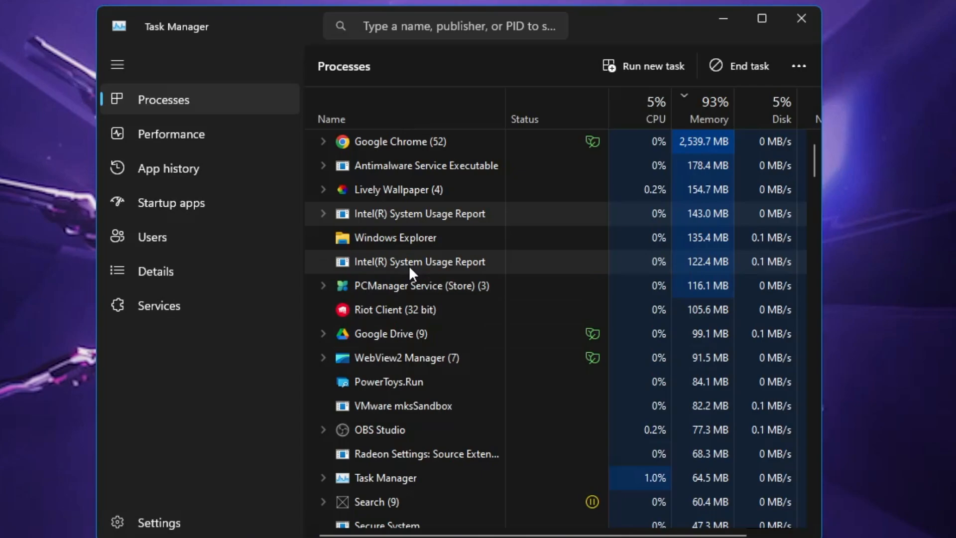
mouse_move(369, 311)
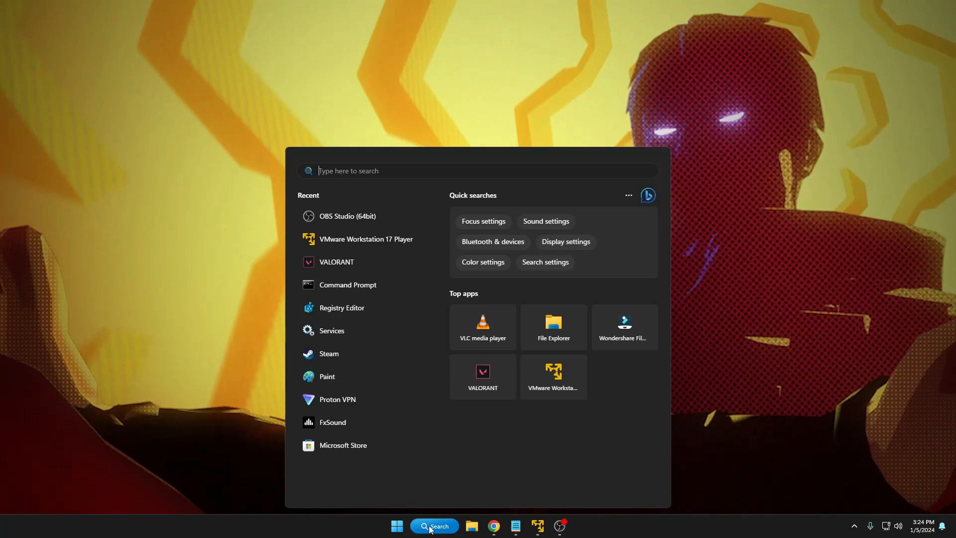
Step: Launch Steam via search and bring up Properties for THE FINALS from the Library list
type("steam")
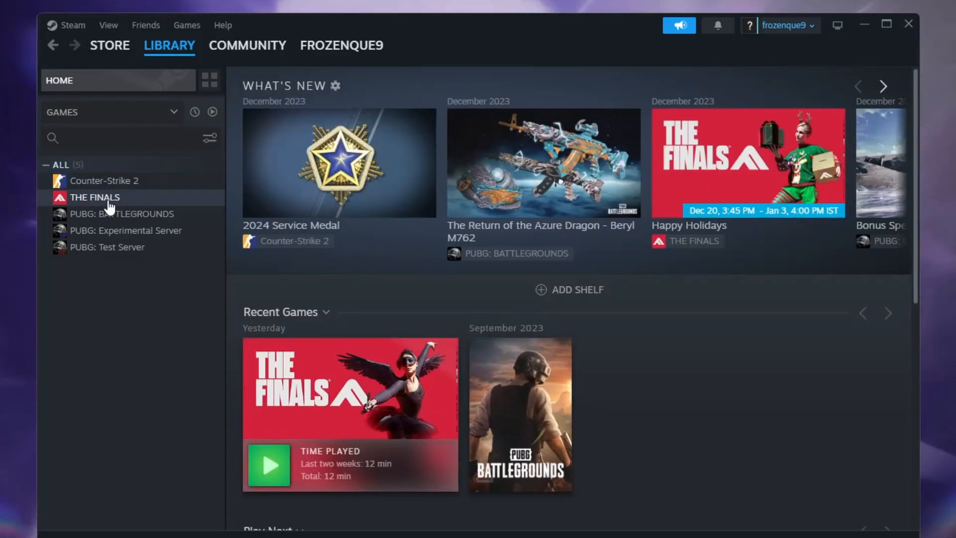
right_click(104, 197)
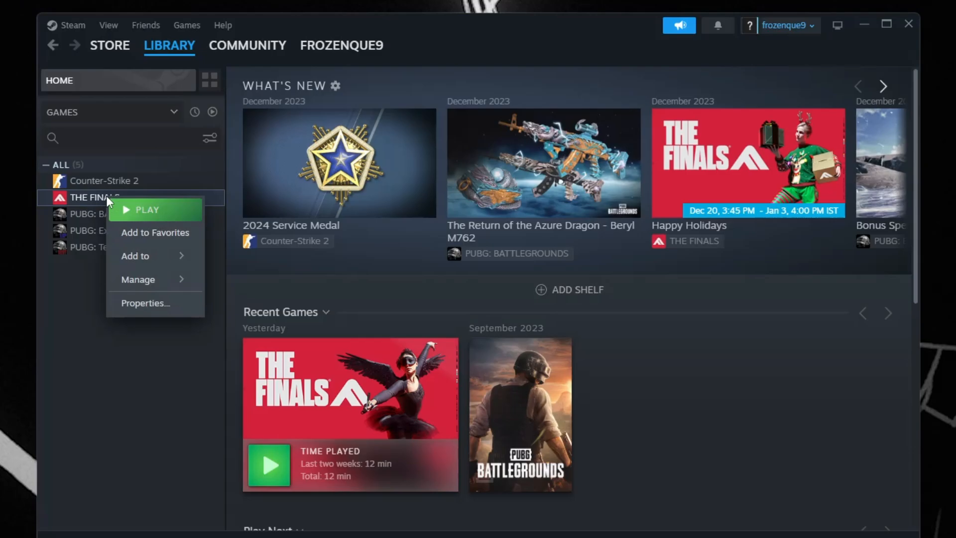
left_click(152, 311)
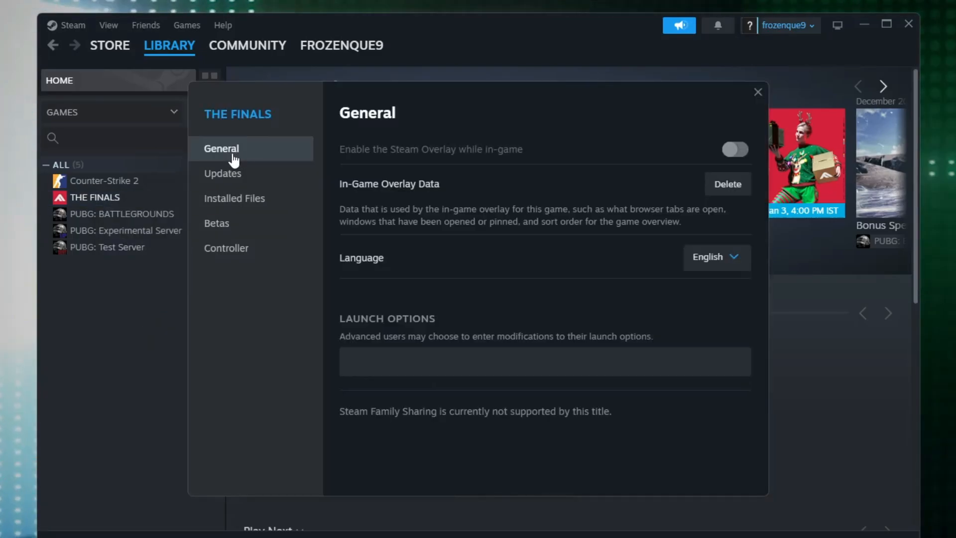
mouse_move(406, 159)
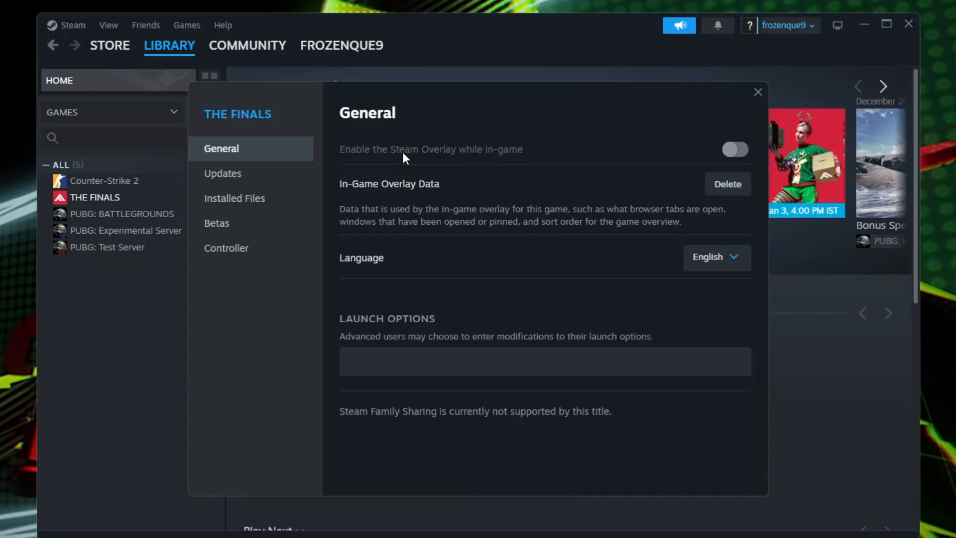
mouse_move(492, 162)
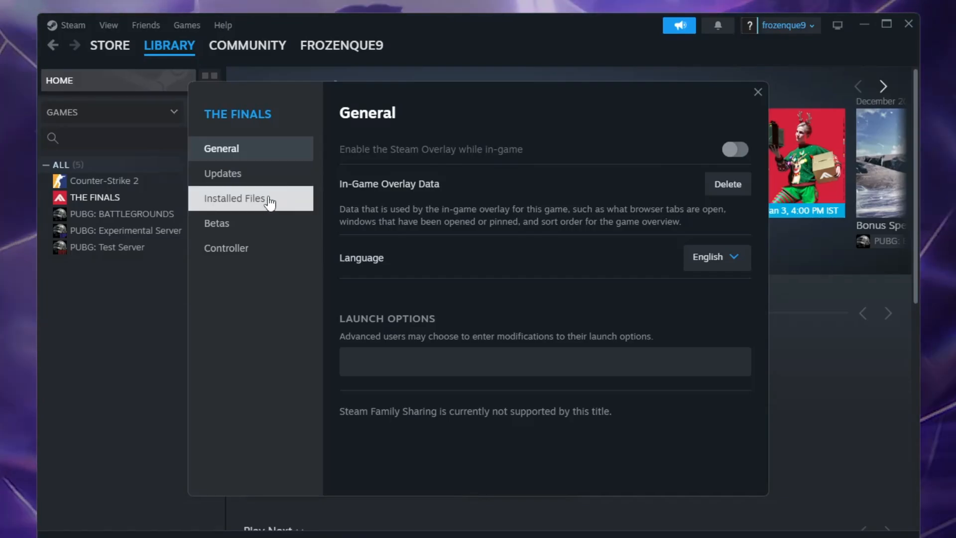
Step: Verify integrity of THE FINALS game files under Installed Files, then close Properties
left_click(235, 198)
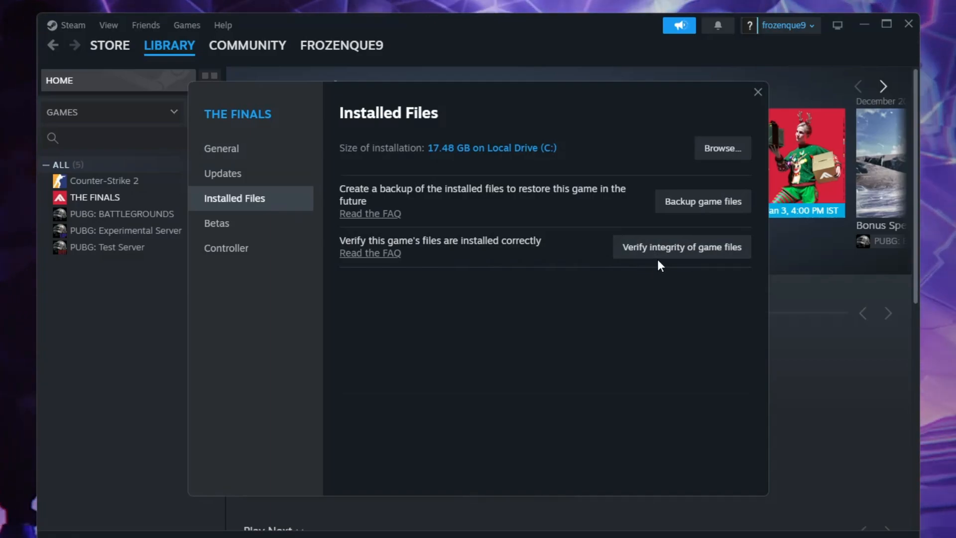
mouse_move(704, 253)
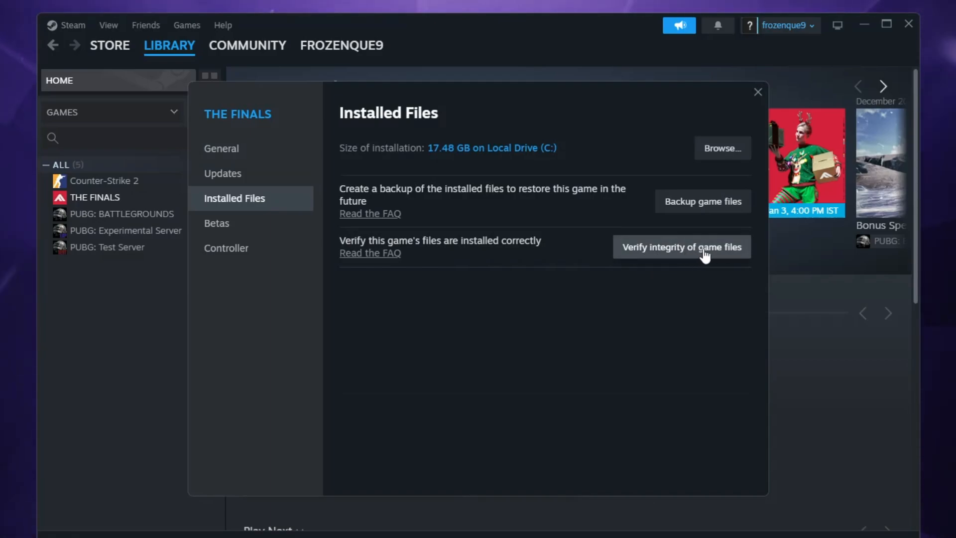
left_click(682, 247)
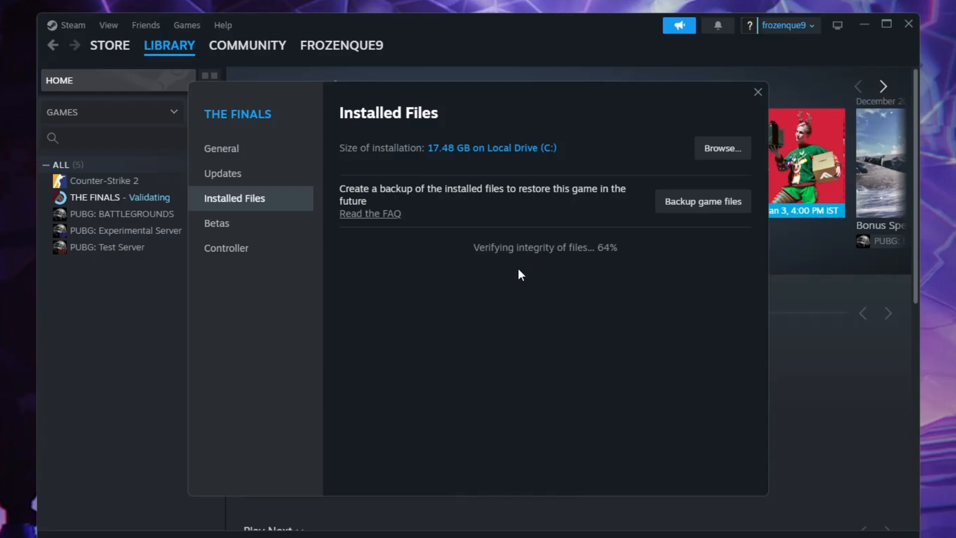
mouse_move(554, 267)
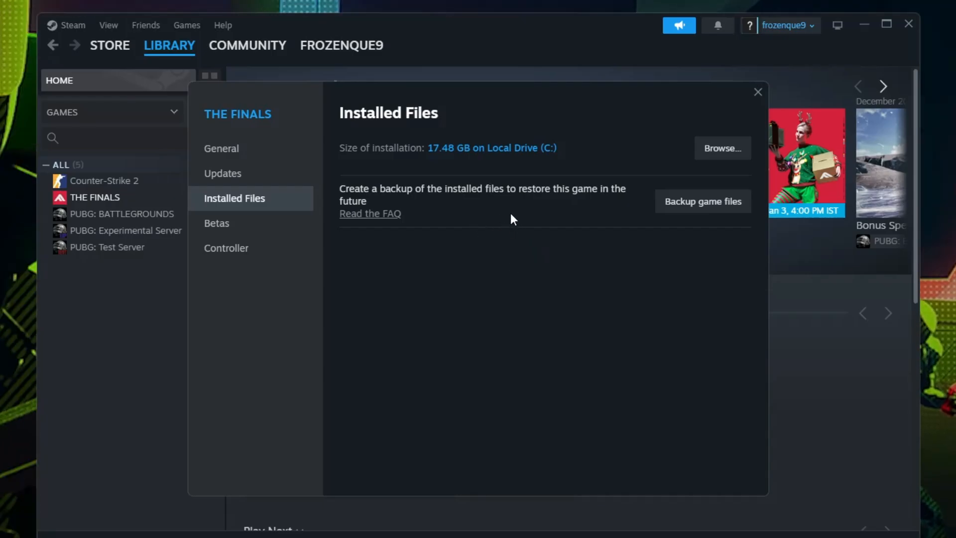
left_click(757, 92)
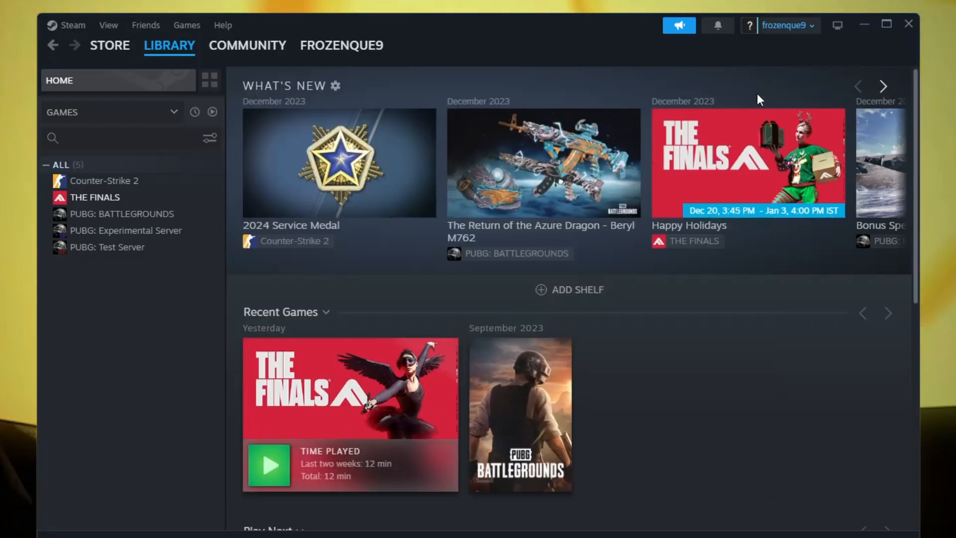
Step: Browse THE FINALS' local files via Manage to show its install folder in File Explorer
left_click(94, 197)
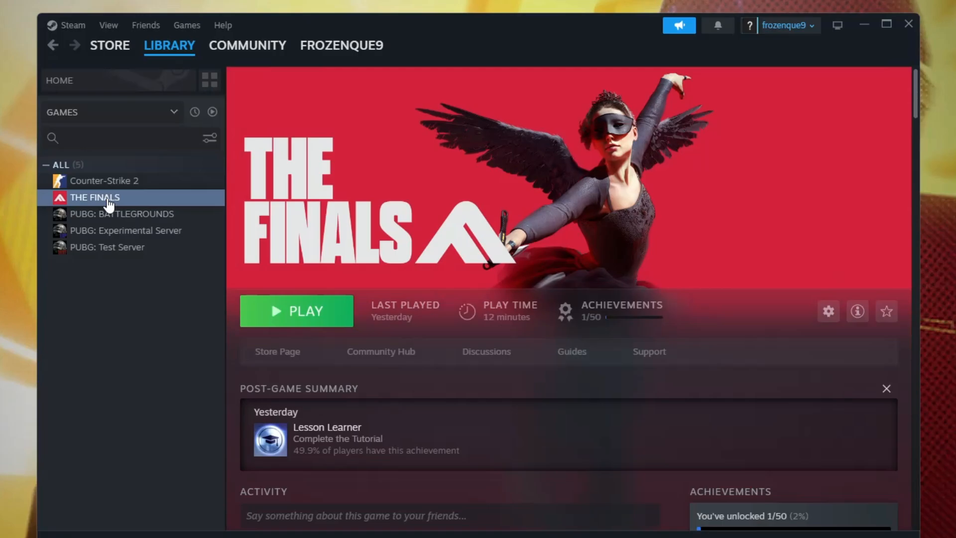
right_click(95, 197)
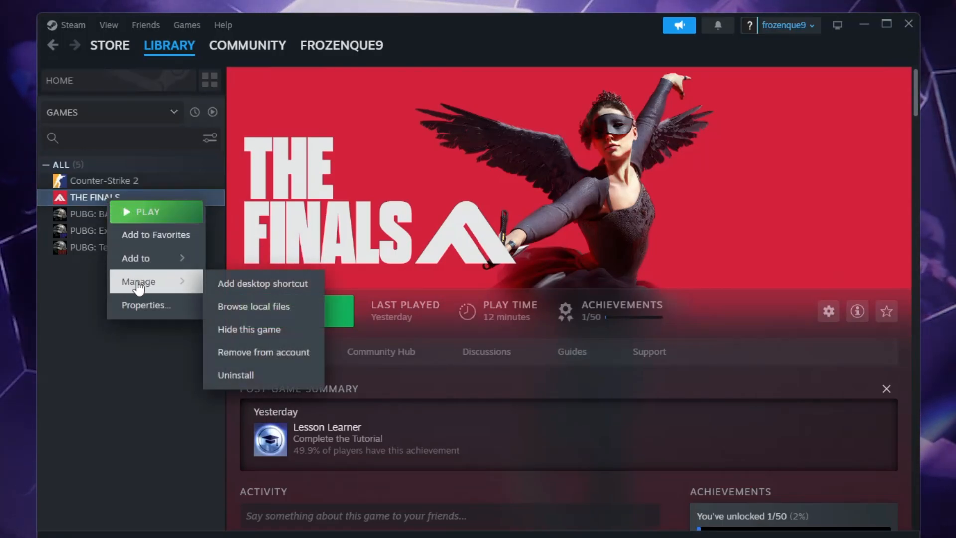
mouse_move(258, 312)
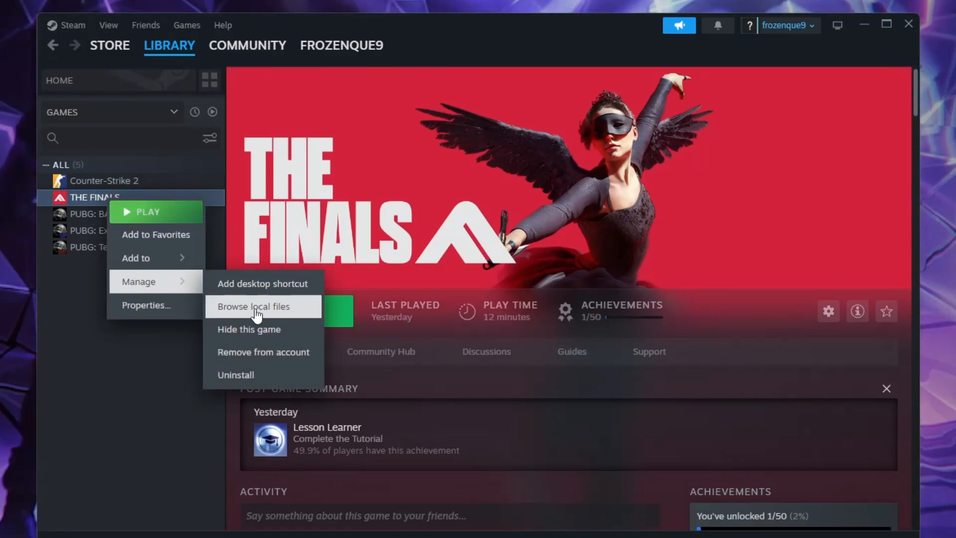
left_click(254, 307)
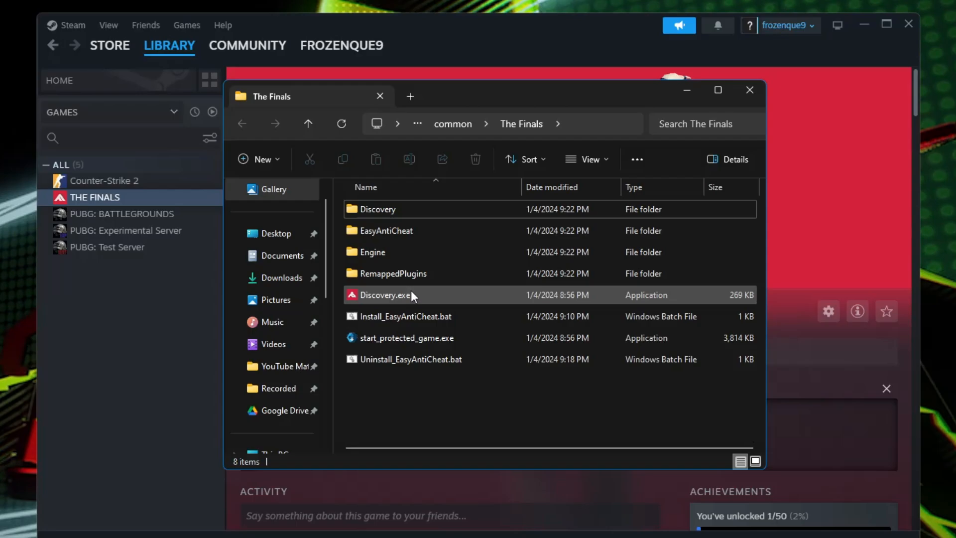
Step: In Discovery.exe's Compatibility settings, enable Disable fullscreen optimizations and Run as administrator, and apply
left_click(384, 294)
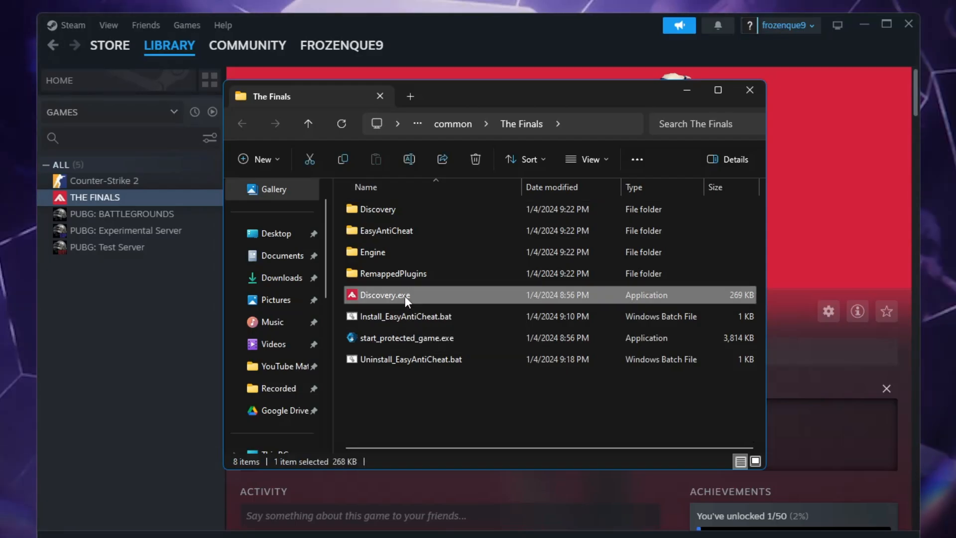
right_click(384, 294)
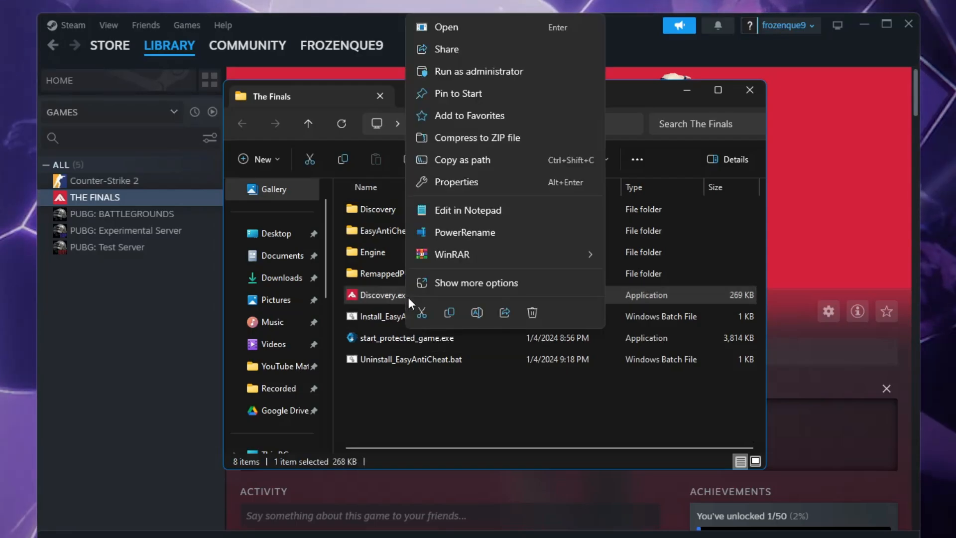
left_click(456, 181)
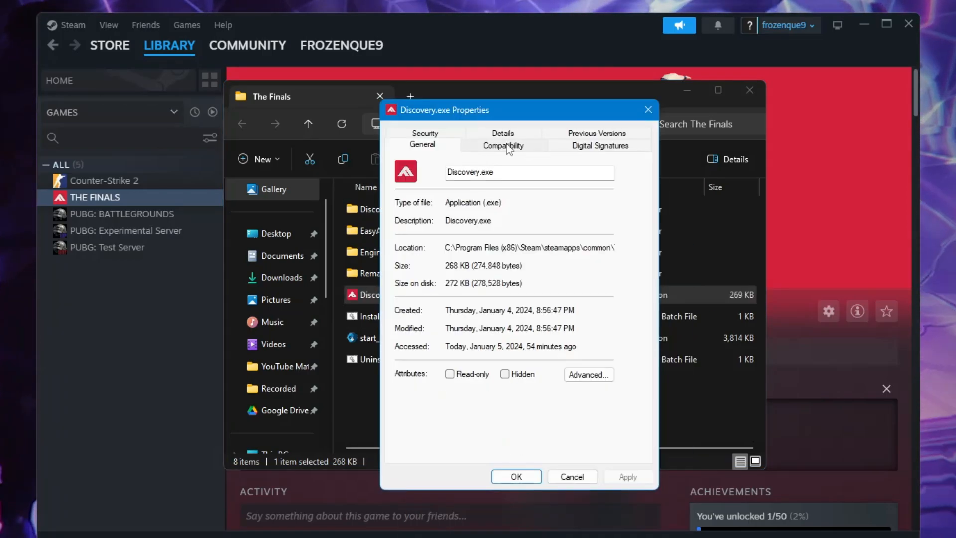
left_click(502, 145)
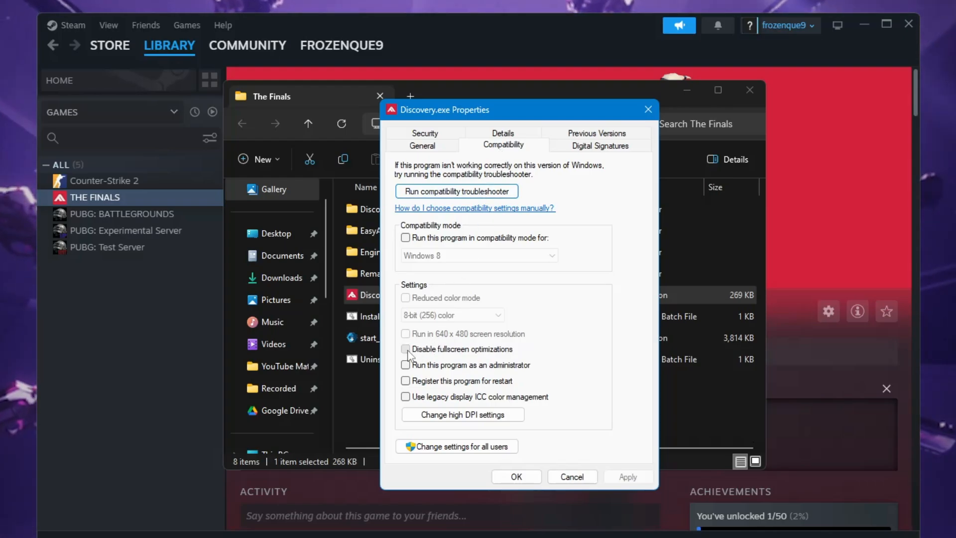
left_click(406, 349)
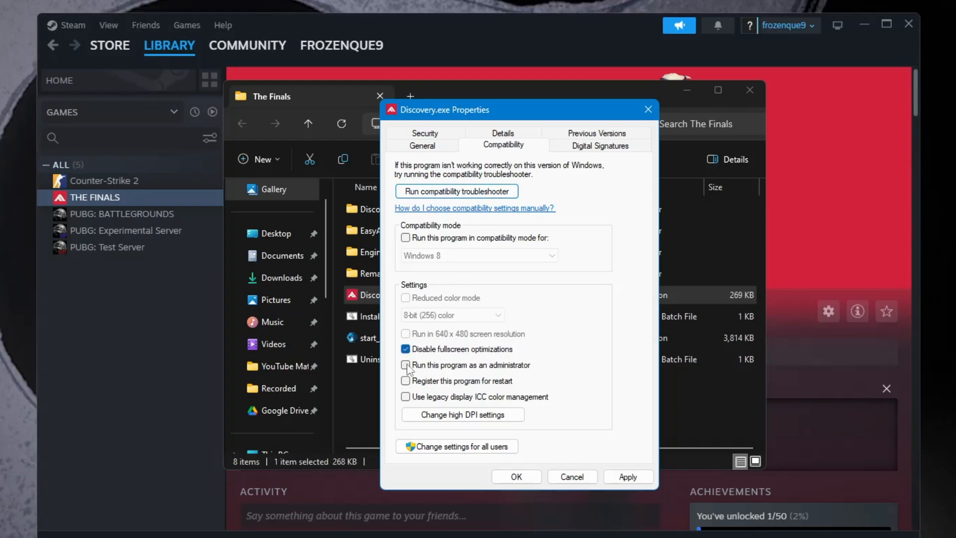
left_click(405, 364)
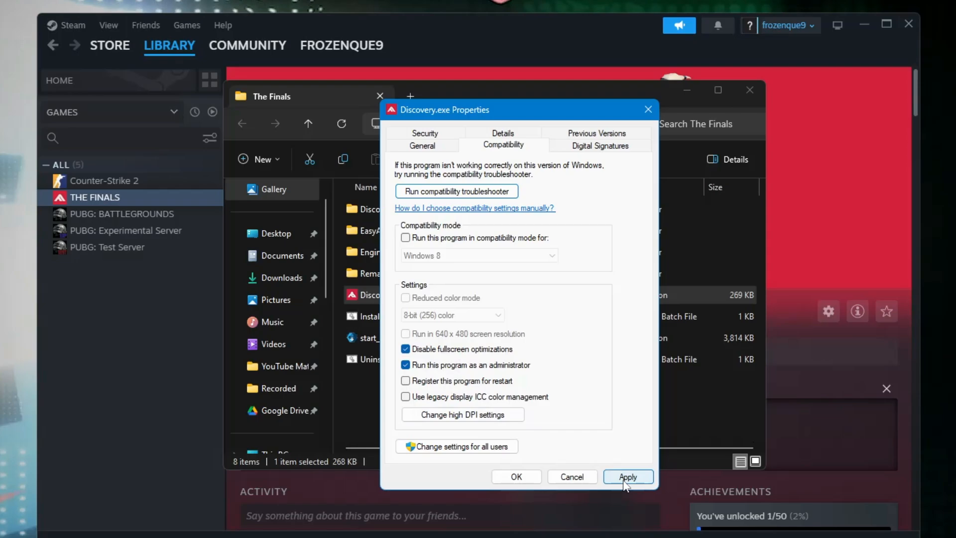
left_click(628, 476)
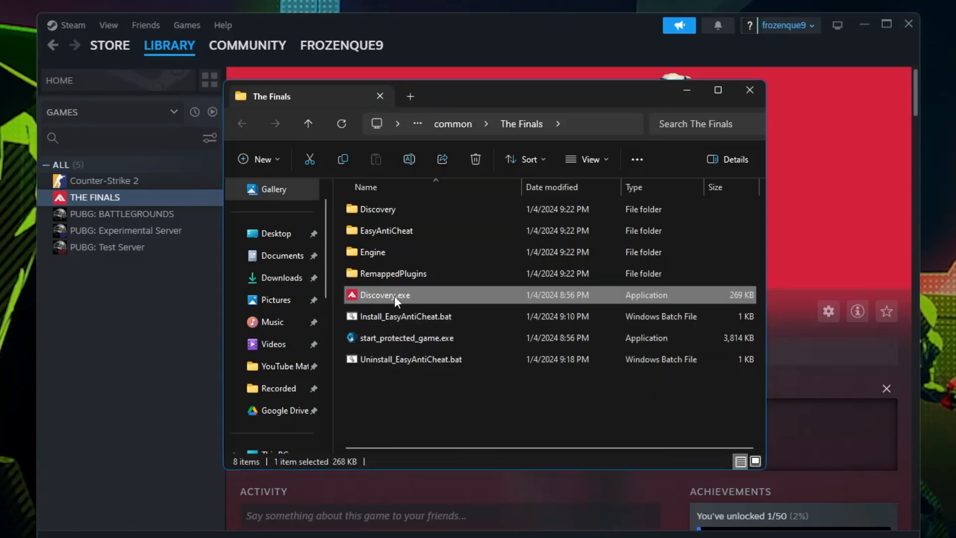
Step: Copy The Finals game folder's full path from the File Explorer address bar
key("F2")
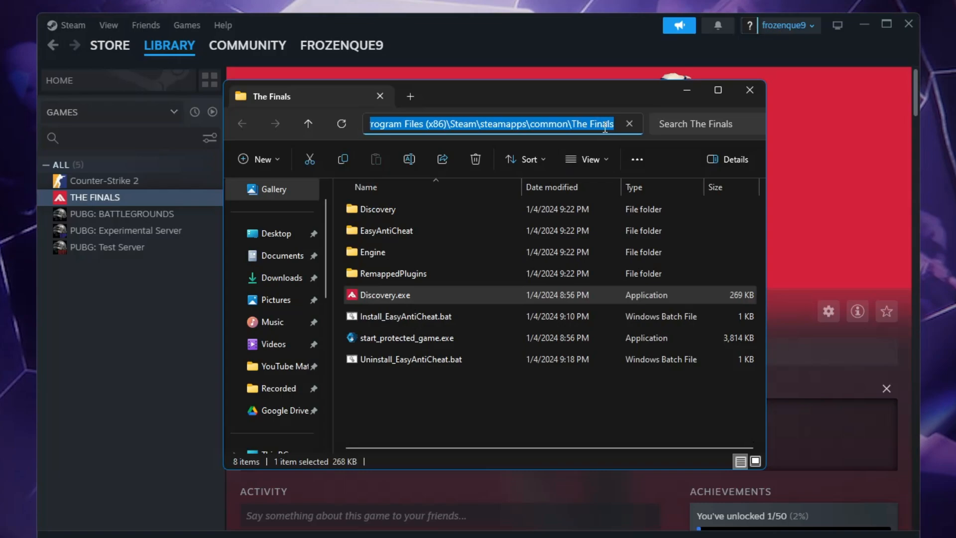
right_click(603, 123)
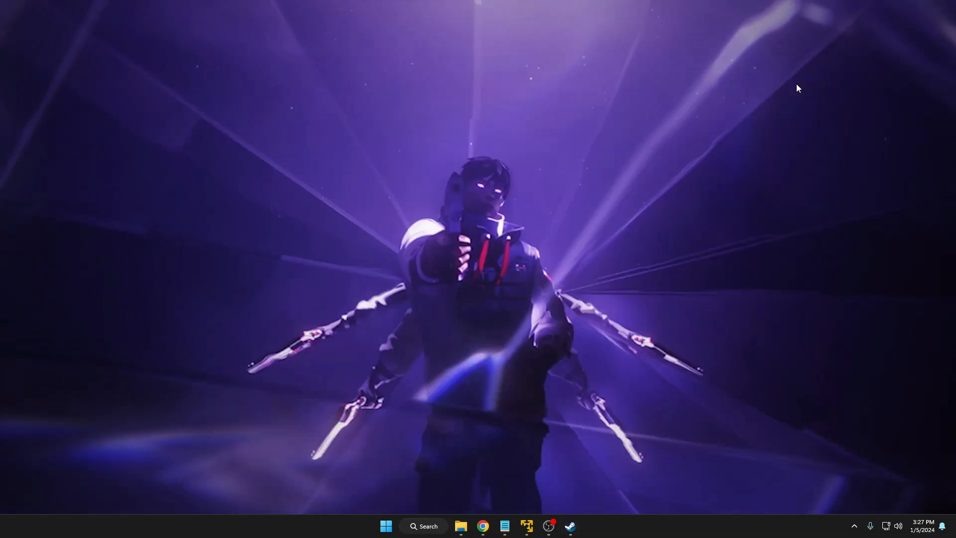
Step: Find 'graphics settings' in Windows Search and launch the Graphics settings page
left_click(424, 526)
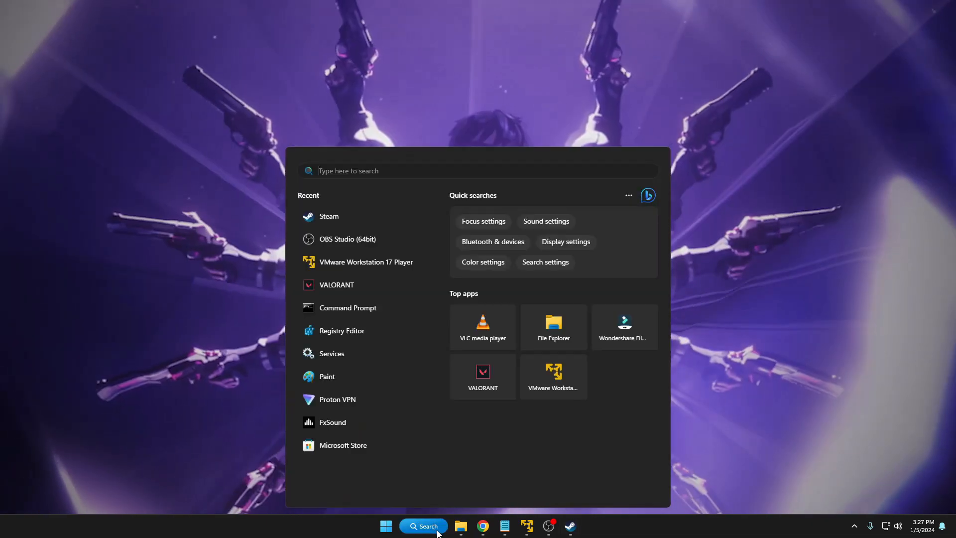
type("graphics settings")
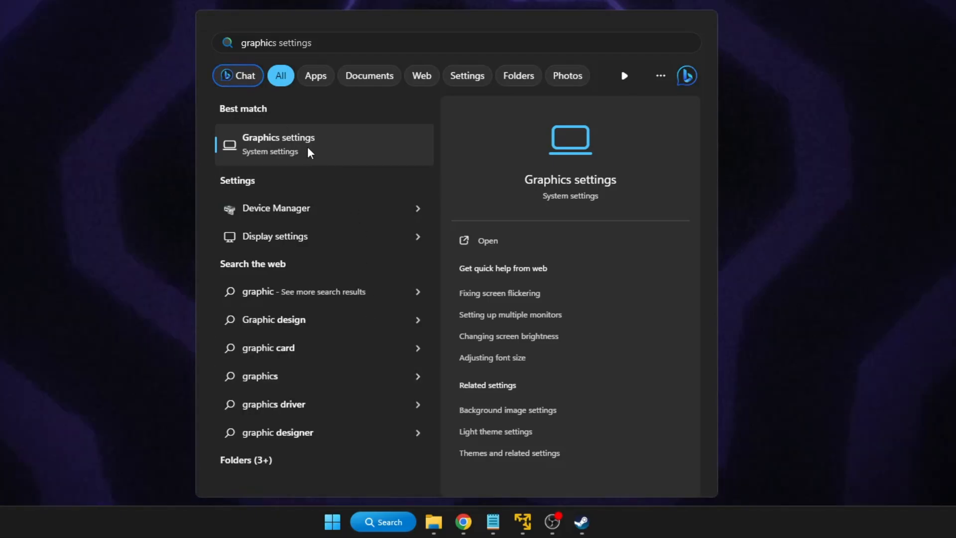
left_click(298, 145)
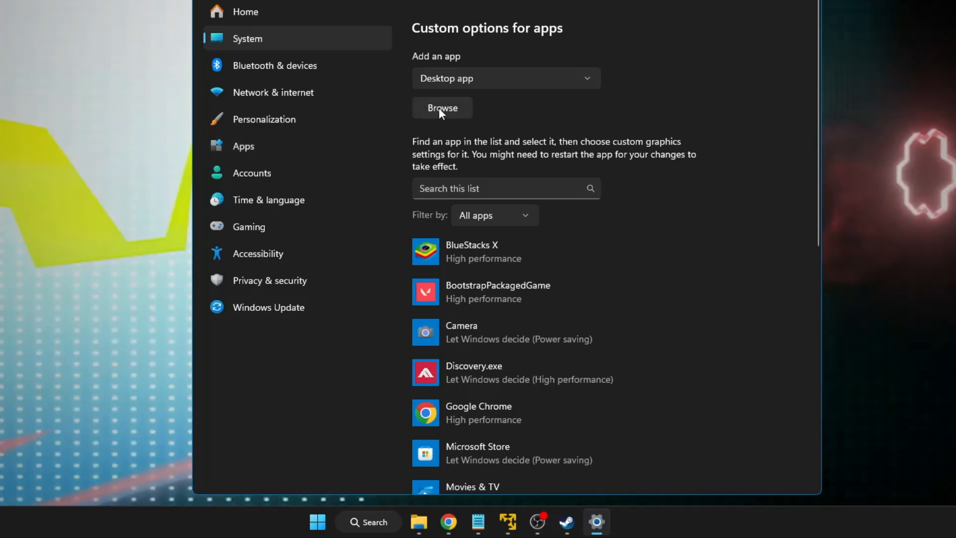
Step: Browse to The Finals folder and add Discovery.exe to the custom graphics app list
left_click(442, 108)
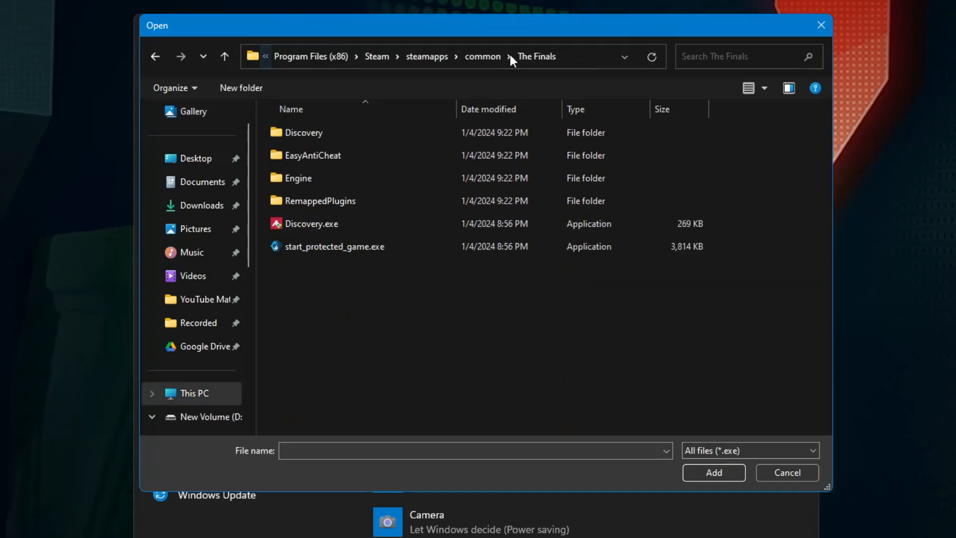
left_click(311, 223)
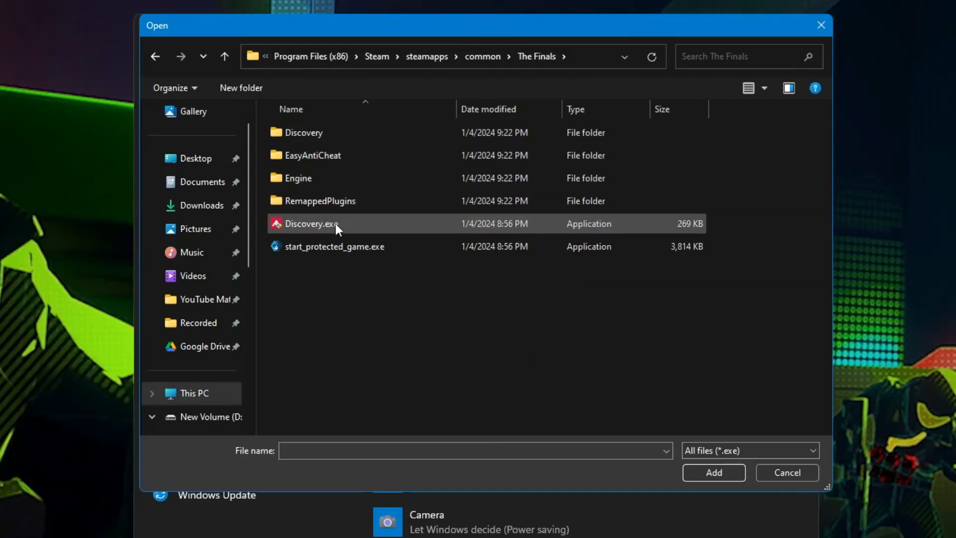
left_click(311, 223)
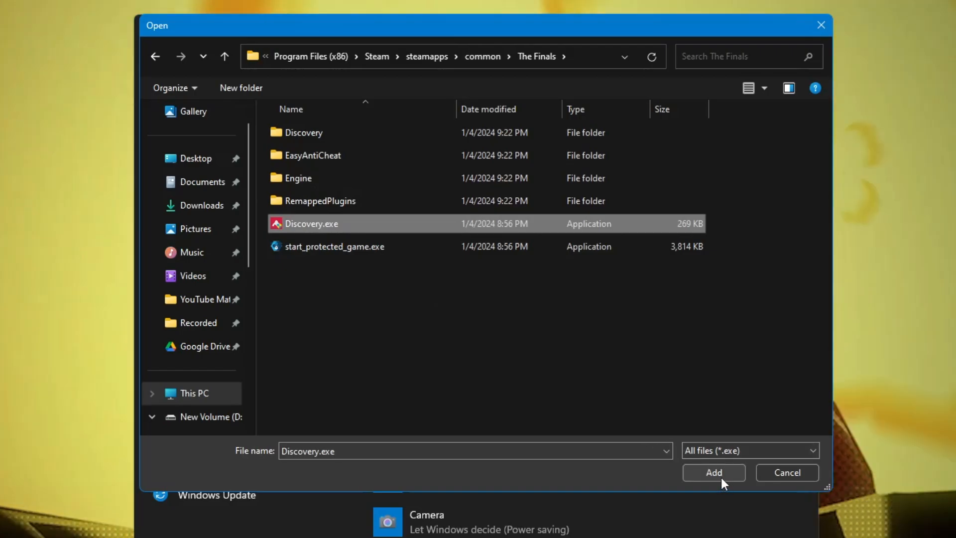
left_click(713, 472)
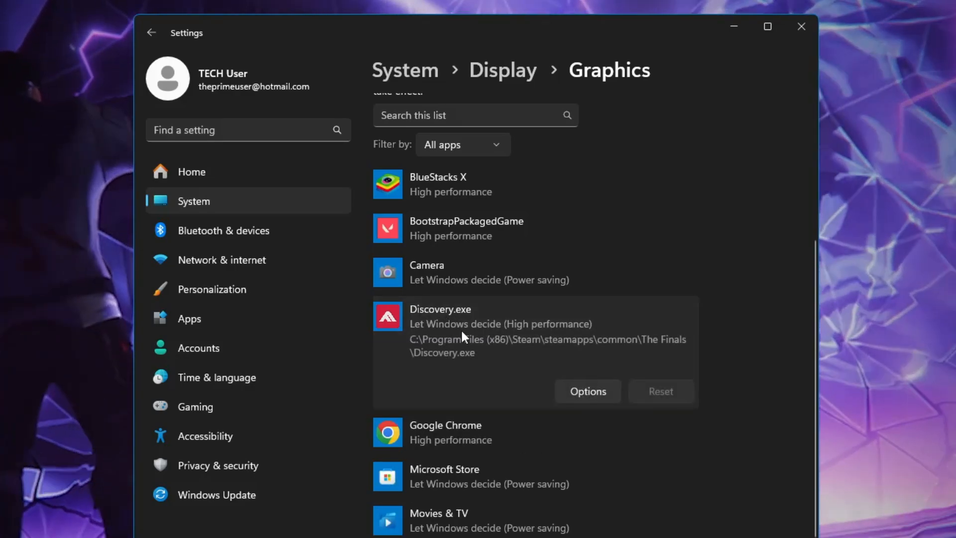
Step: Save Discovery.exe's graphics preference as High performance and close Settings
left_click(588, 390)
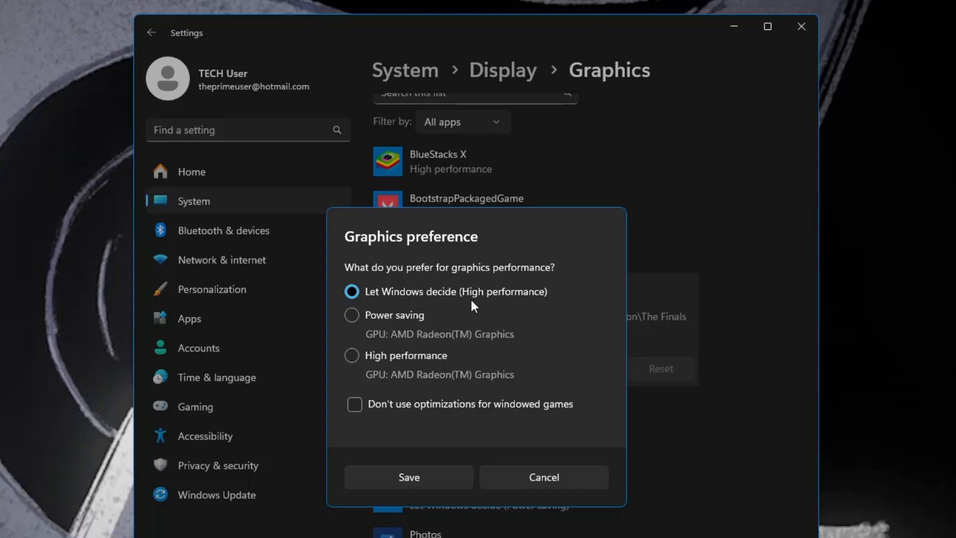
left_click(352, 355)
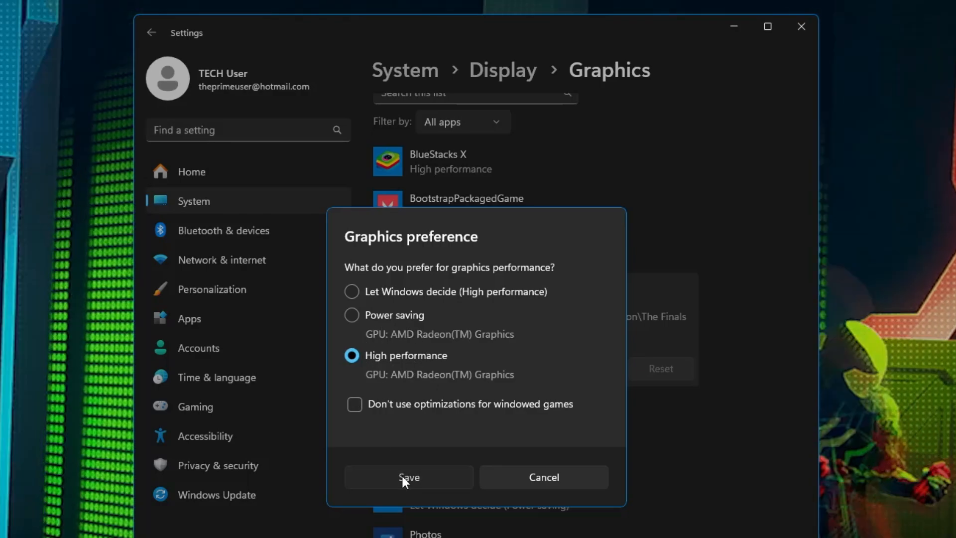
left_click(408, 477)
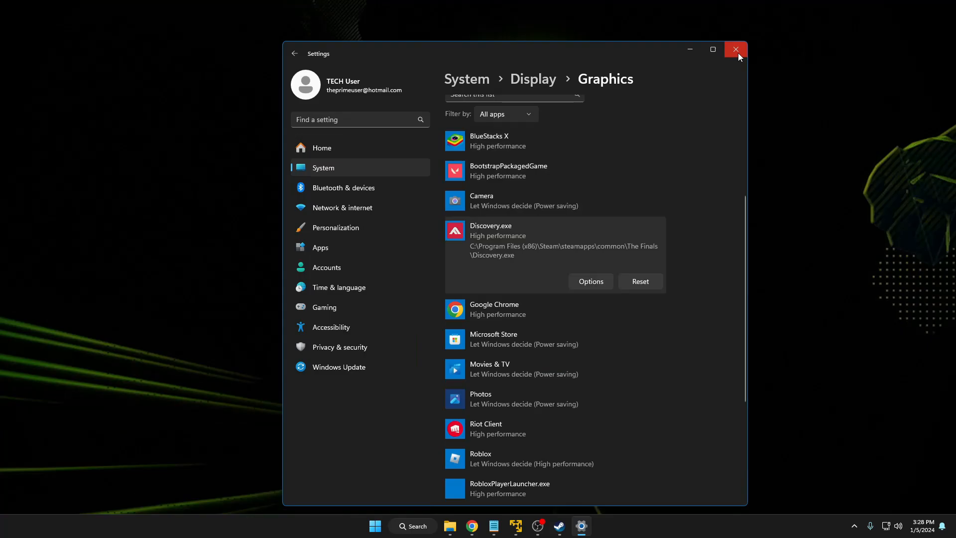
left_click(735, 50)
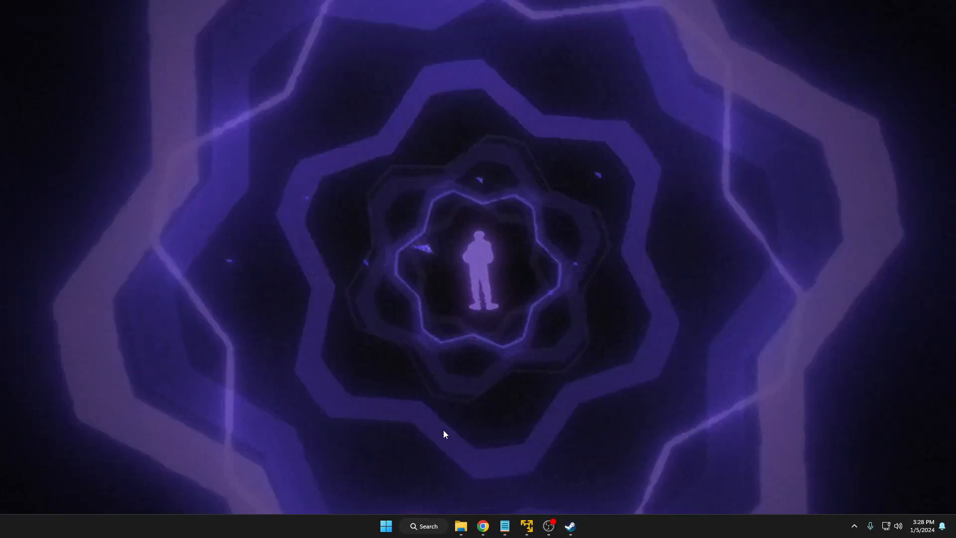
Step: Search 'defender', reach Windows Defender Firewall's on/off settings and turn it off for private networks
left_click(424, 526)
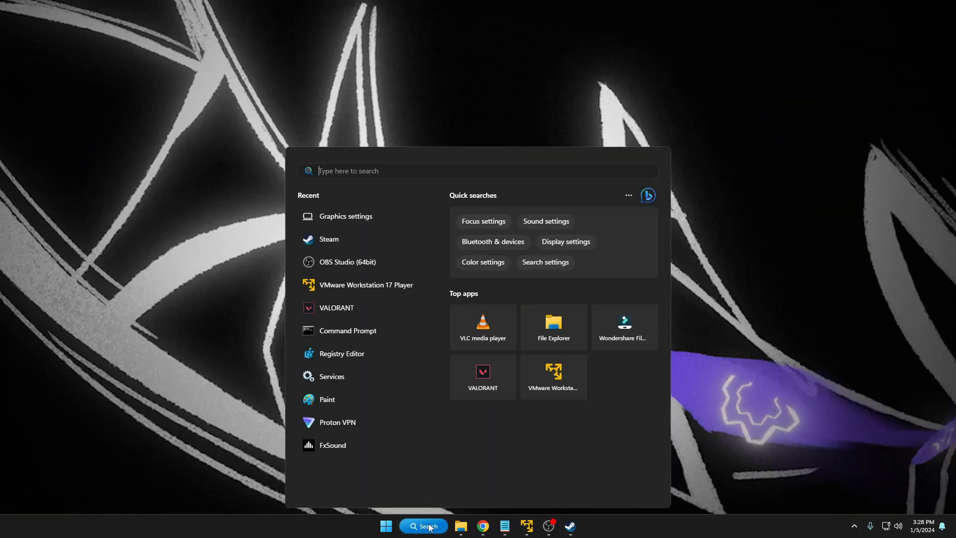
type("defende")
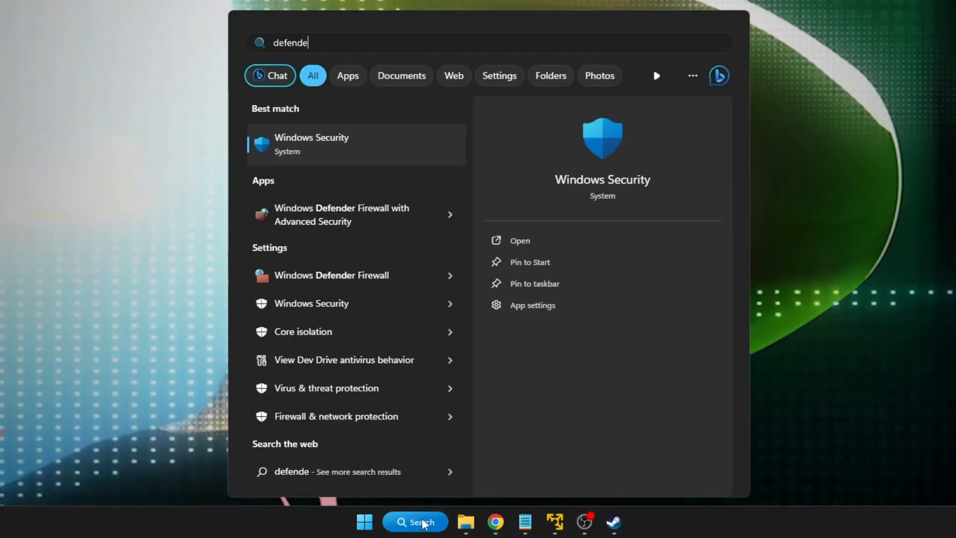
type("r")
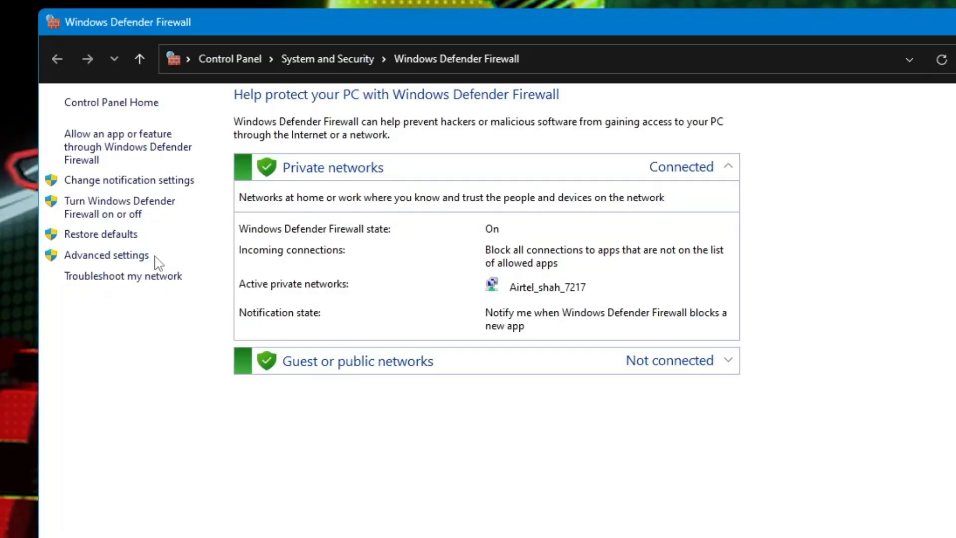
mouse_move(114, 211)
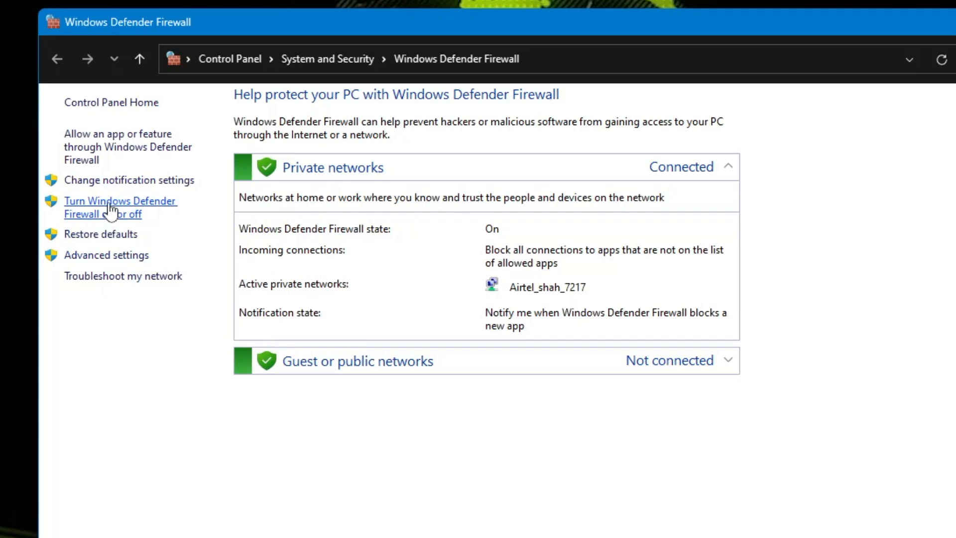
left_click(113, 207)
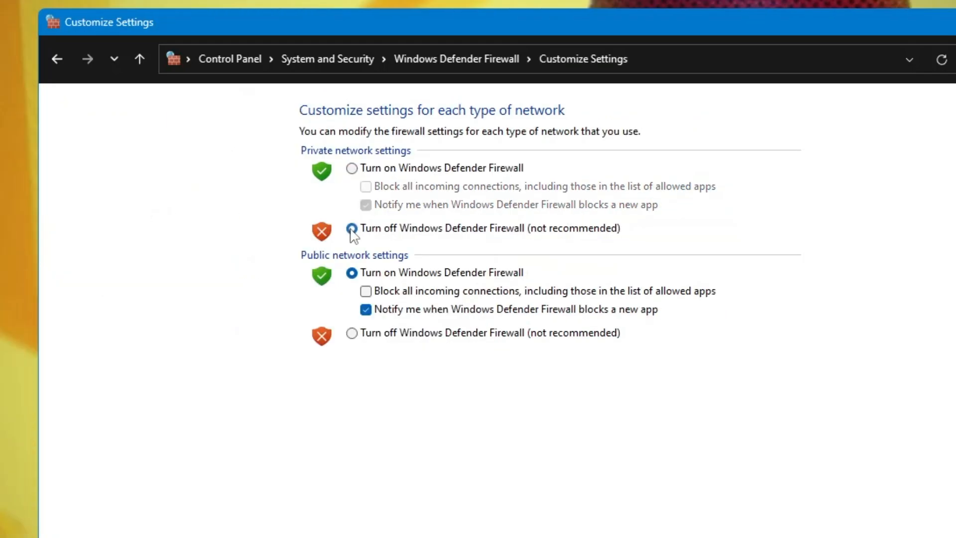
left_click(351, 333)
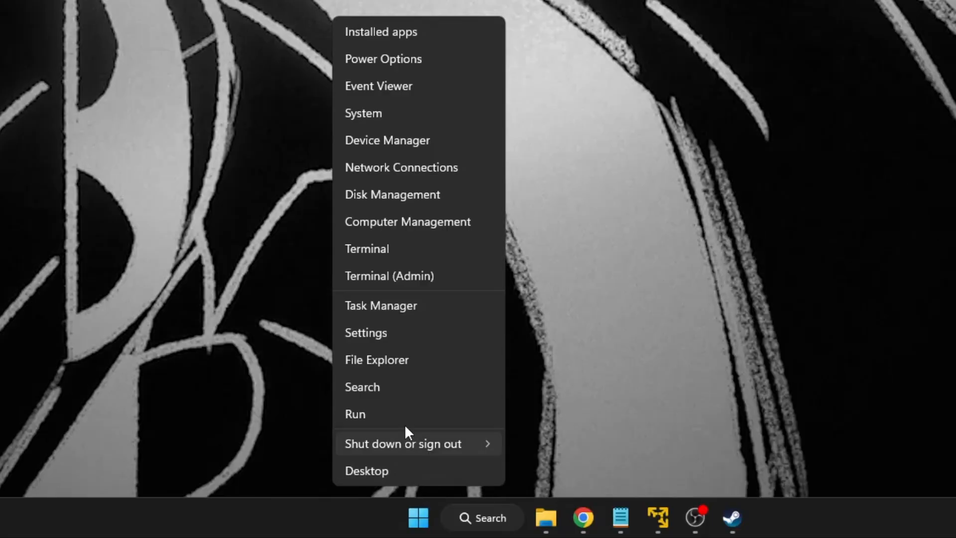
Step: Reach App & browser control in Windows Security from Settings' Privacy & security
left_click(366, 332)
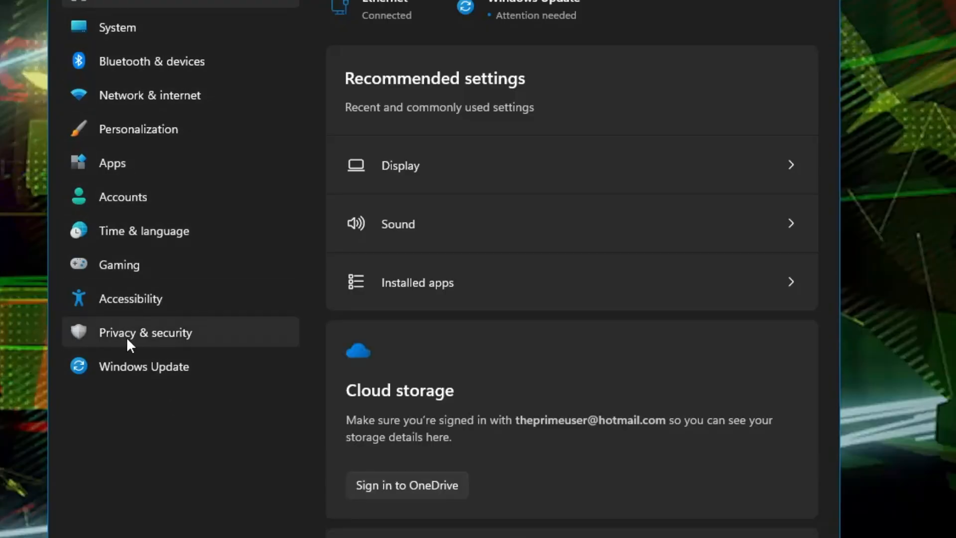
left_click(145, 333)
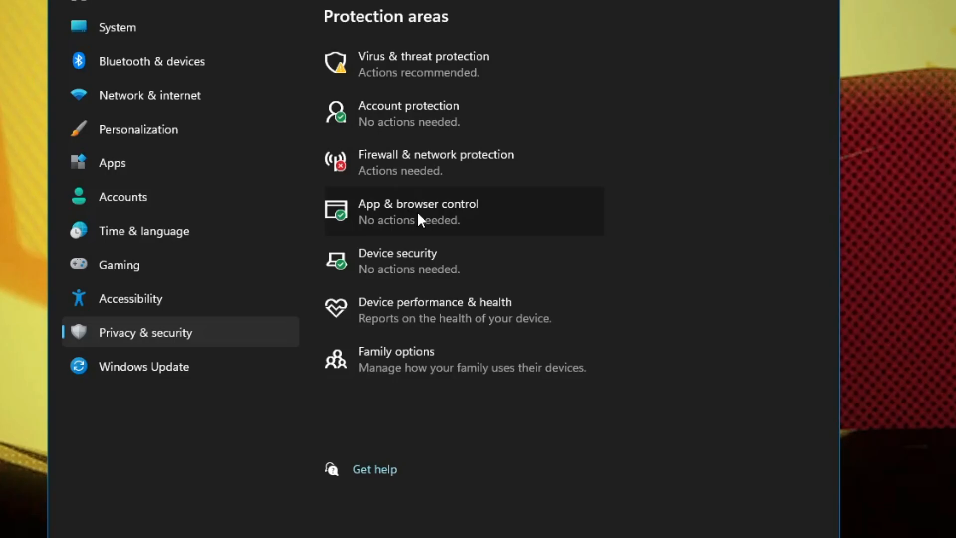
left_click(418, 211)
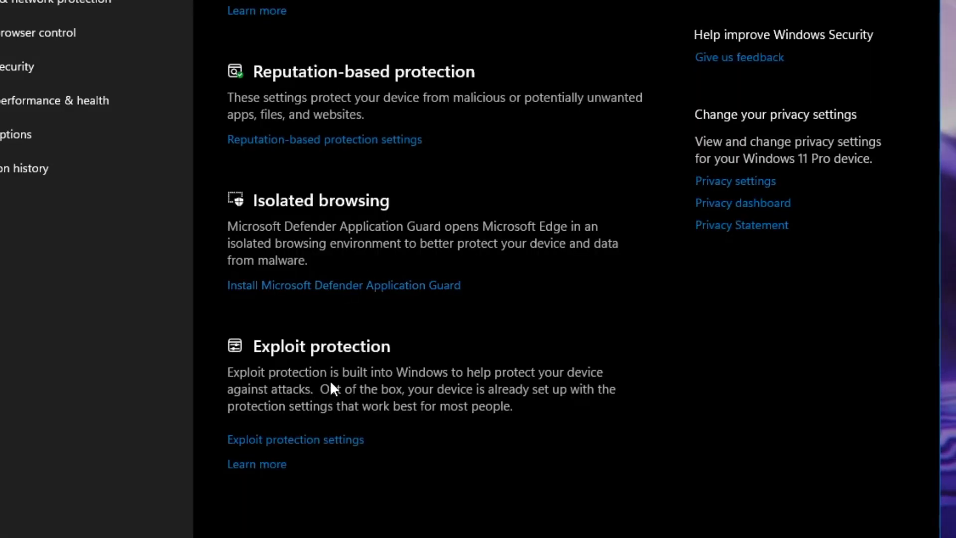
mouse_move(295, 380)
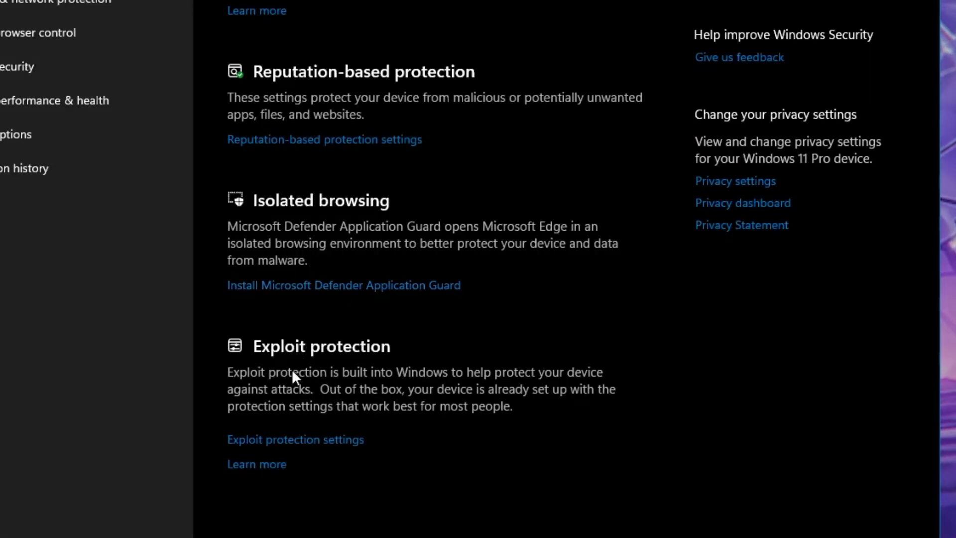
Step: Expand the Mandatory ASLR choice list in Exploit protection settings
left_click(295, 439)
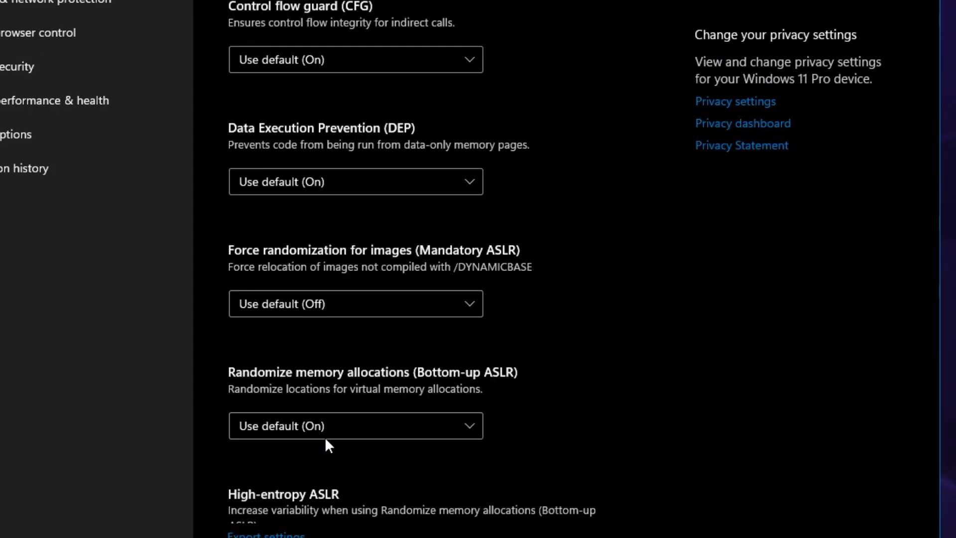
mouse_move(257, 265)
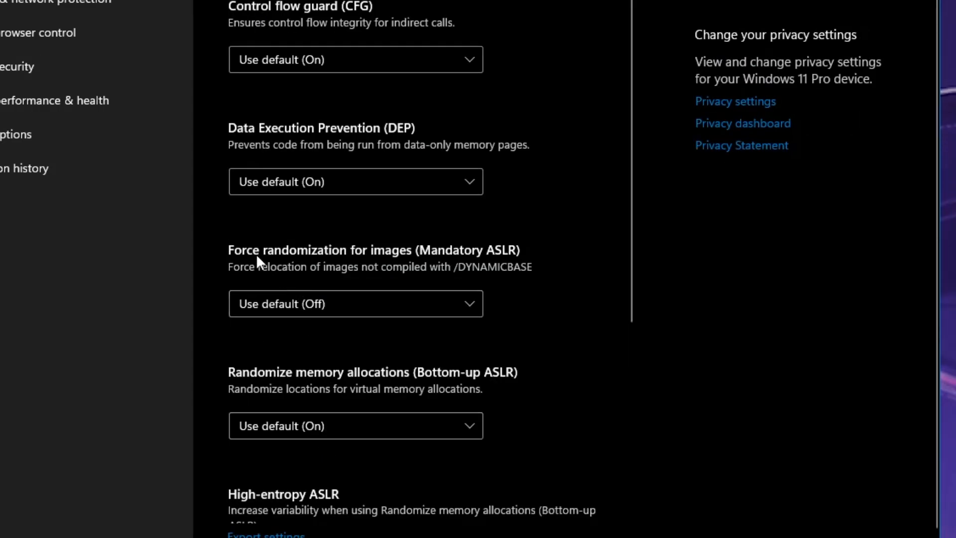
mouse_move(428, 265)
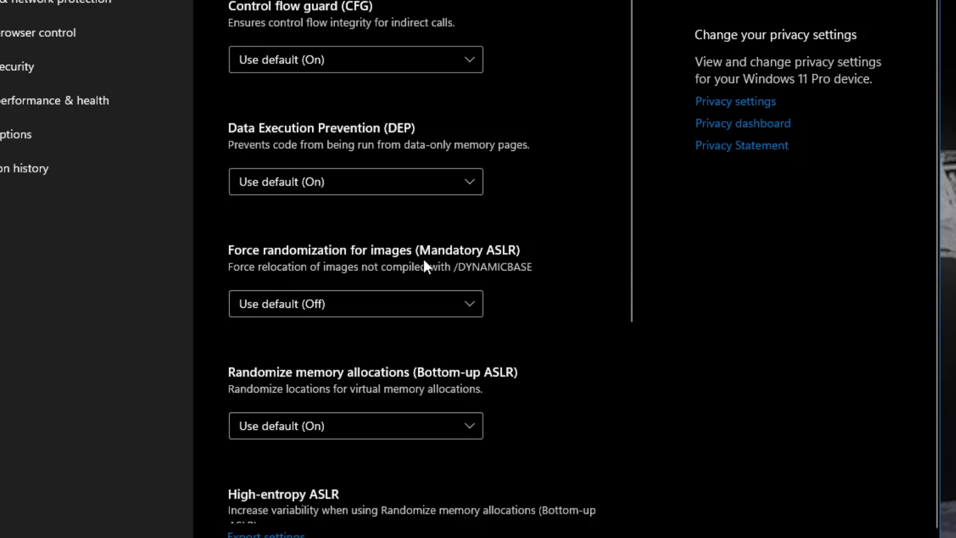
left_click(354, 303)
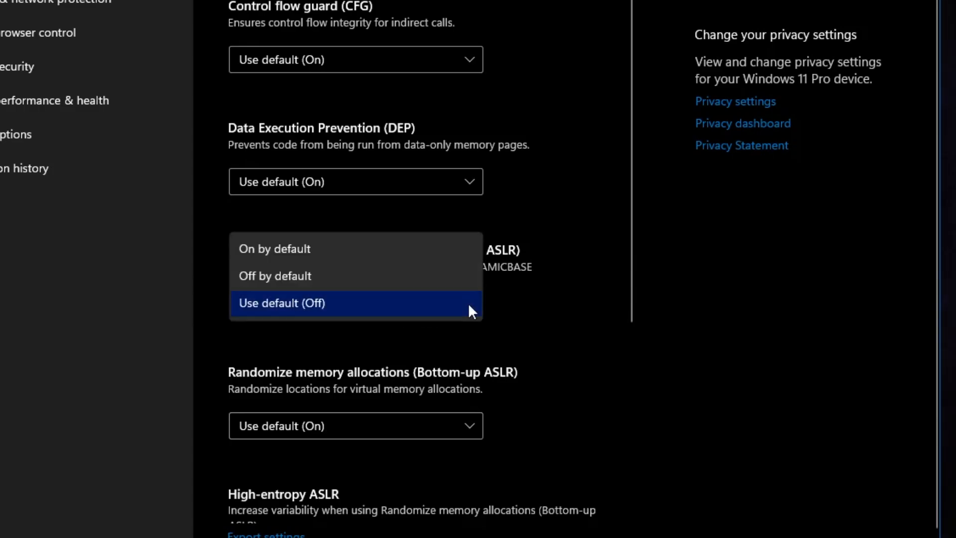
mouse_move(311, 261)
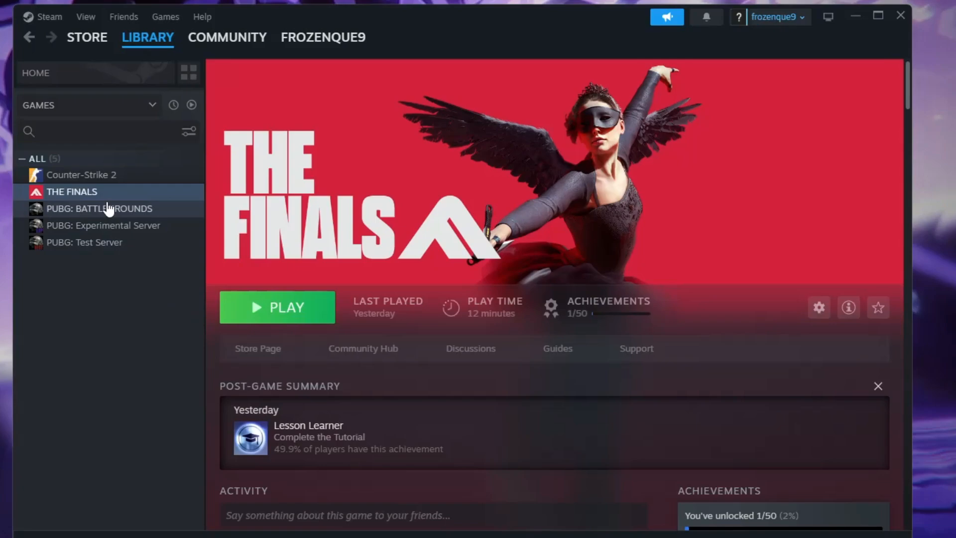
Step: Browse THE FINALS' local files up to common and delete The Finals folder
right_click(72, 192)
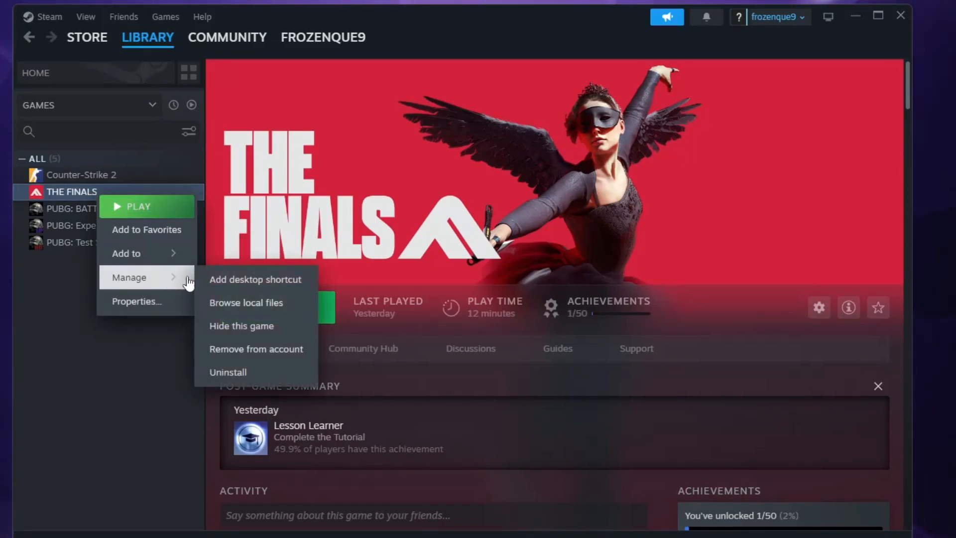
mouse_move(234, 310)
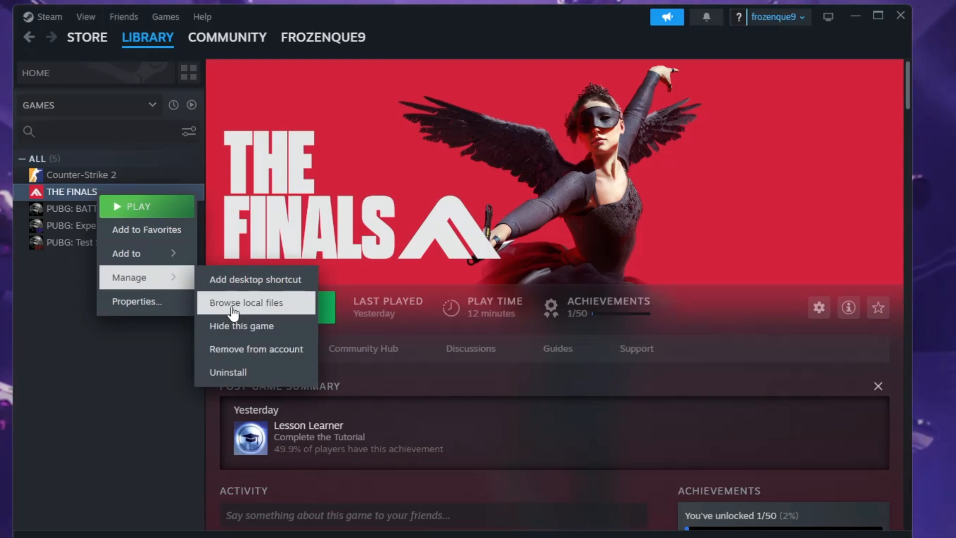
left_click(245, 303)
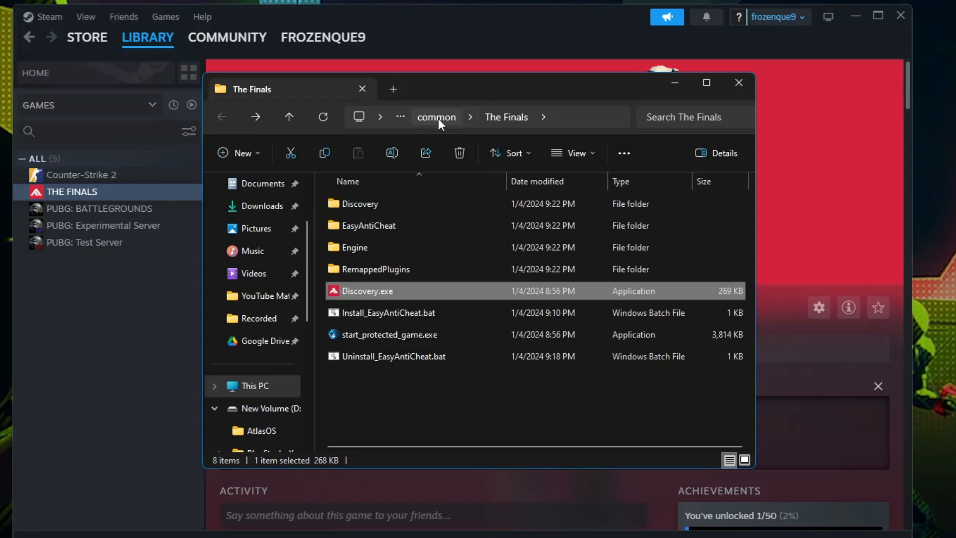
left_click(436, 117)
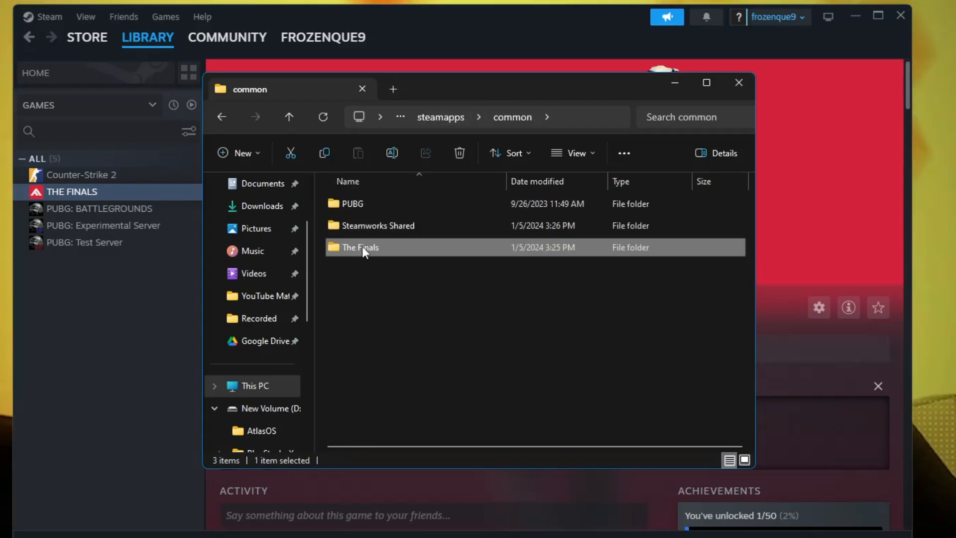
right_click(365, 247)
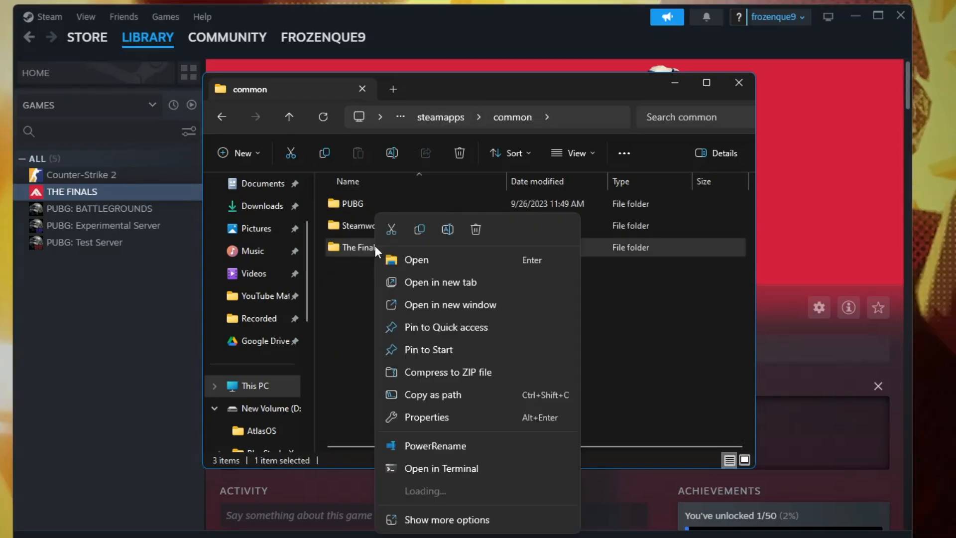
mouse_move(476, 235)
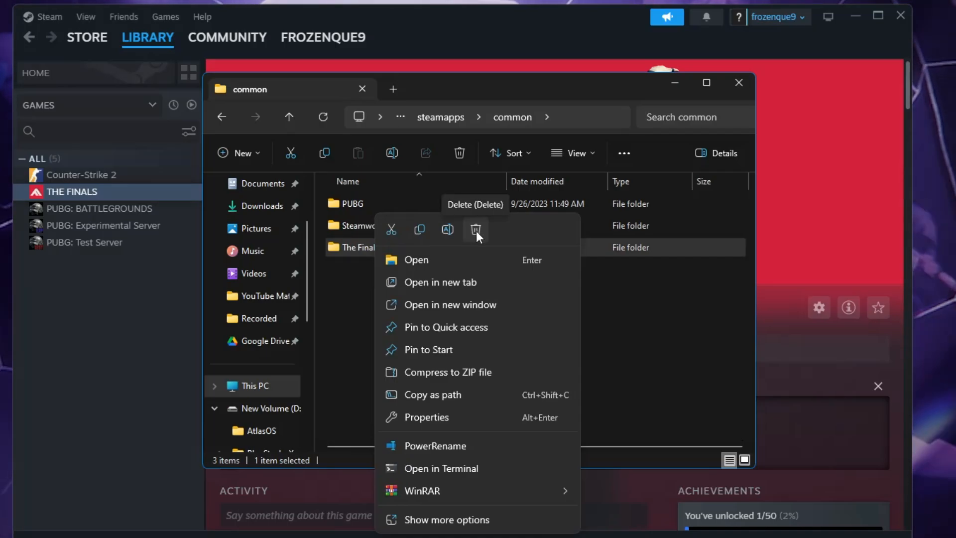
left_click(739, 82)
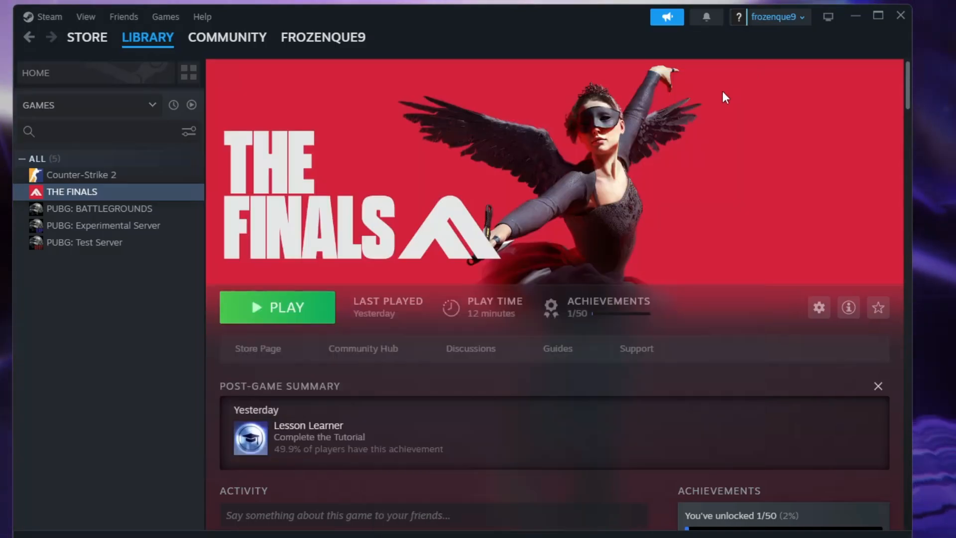
Step: Uninstall THE FINALS via Manage > Uninstall and confirm
right_click(71, 193)
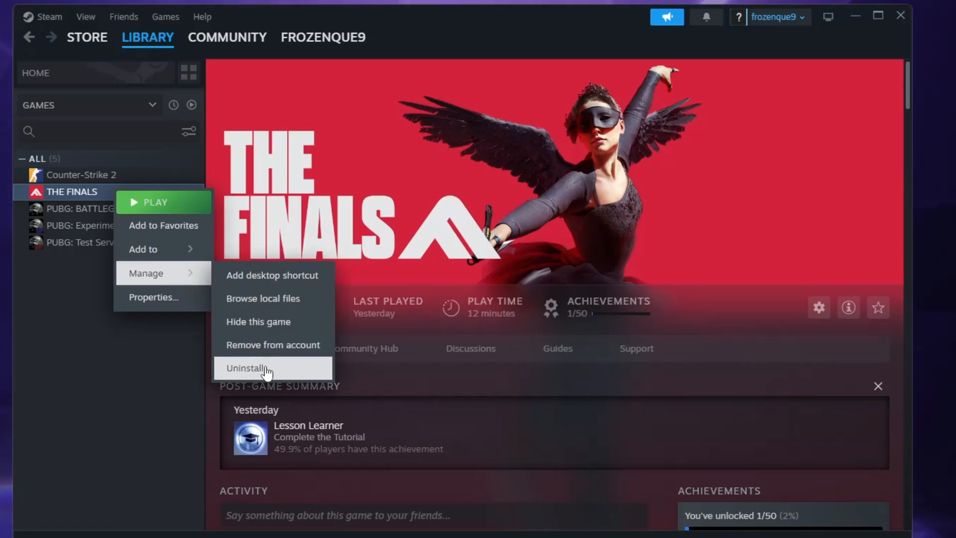
left_click(157, 361)
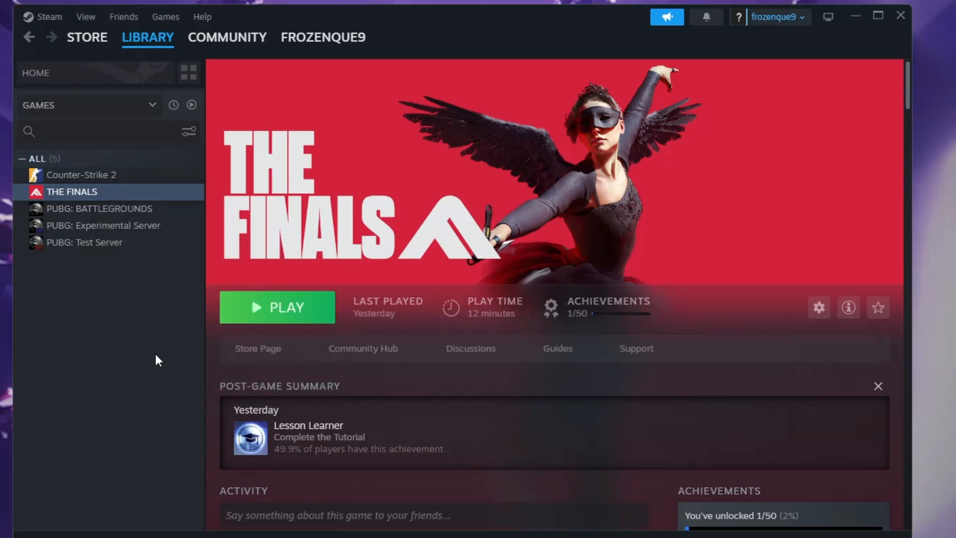
left_click(87, 38)
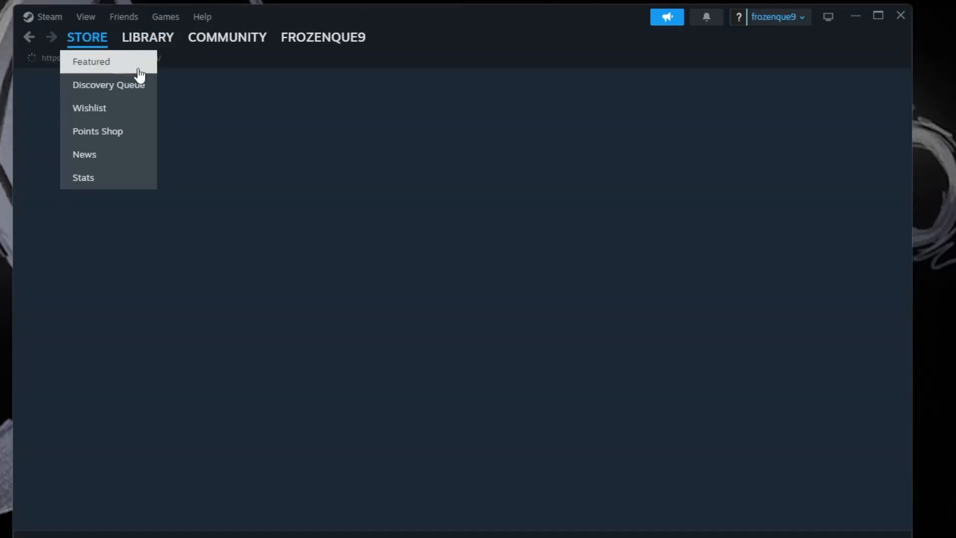
Step: Go to the Steam Store's Featured page
left_click(91, 62)
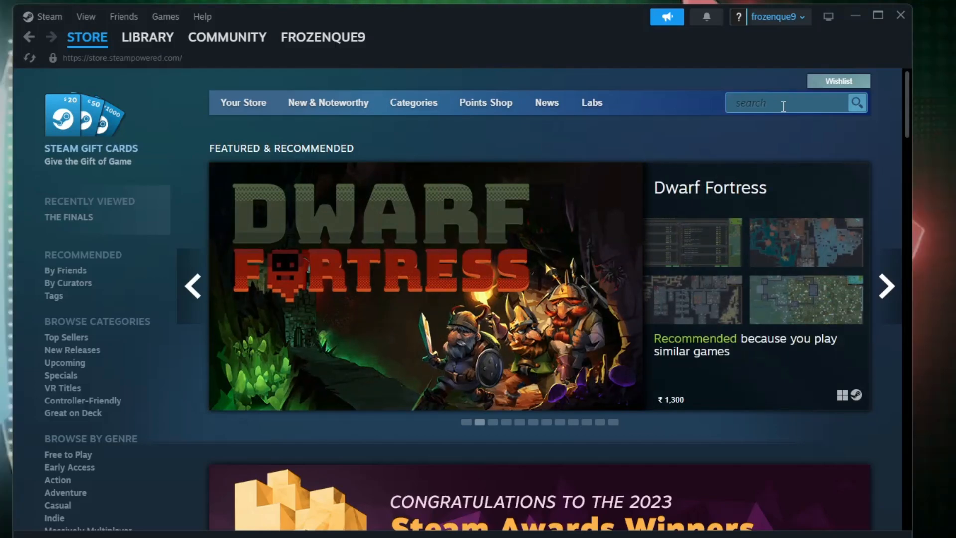
mouse_move(585, 227)
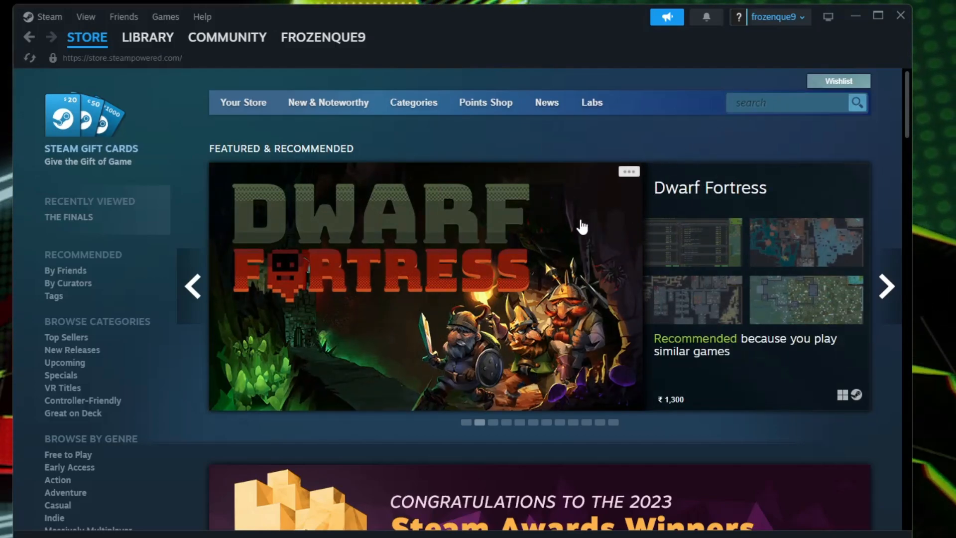
mouse_move(411, 193)
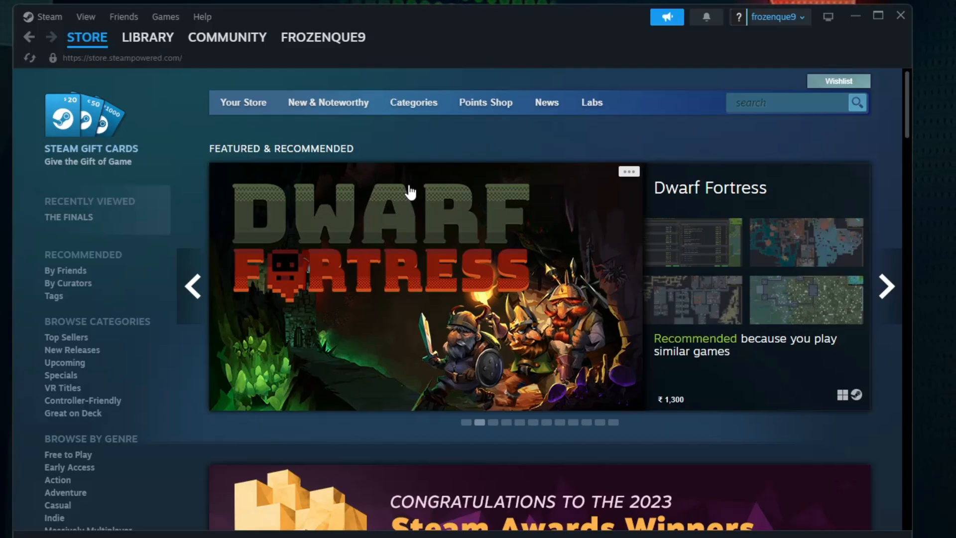